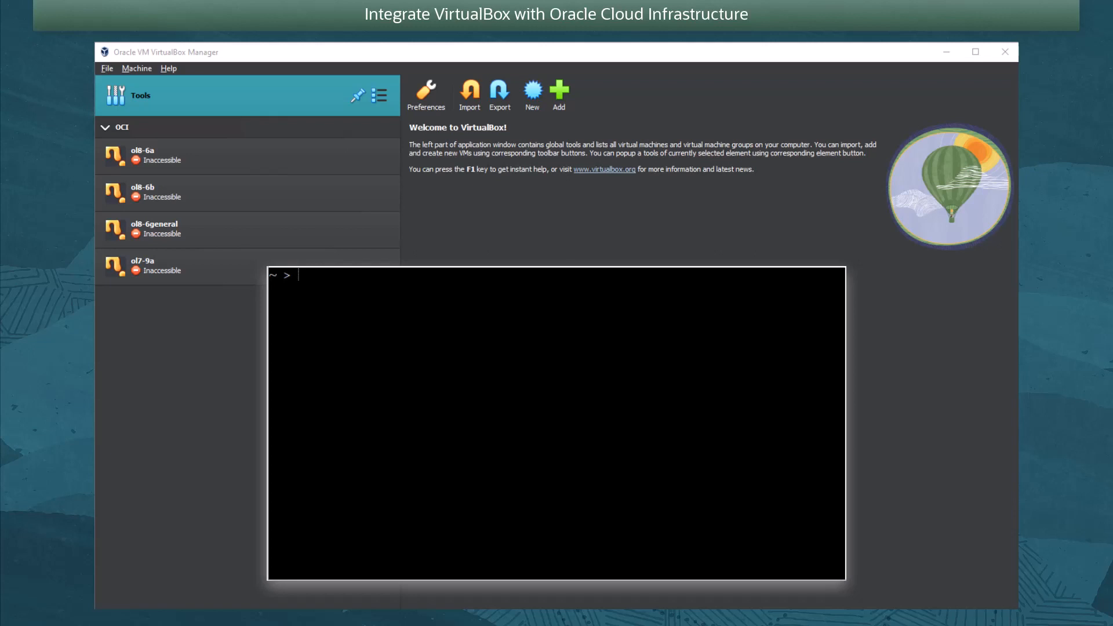
# Create the apikey folder, enter it and generate the 2048-bit RSA key oci-api-key.pem with openssl genrsa
pyautogui.write('mkdir apikey')
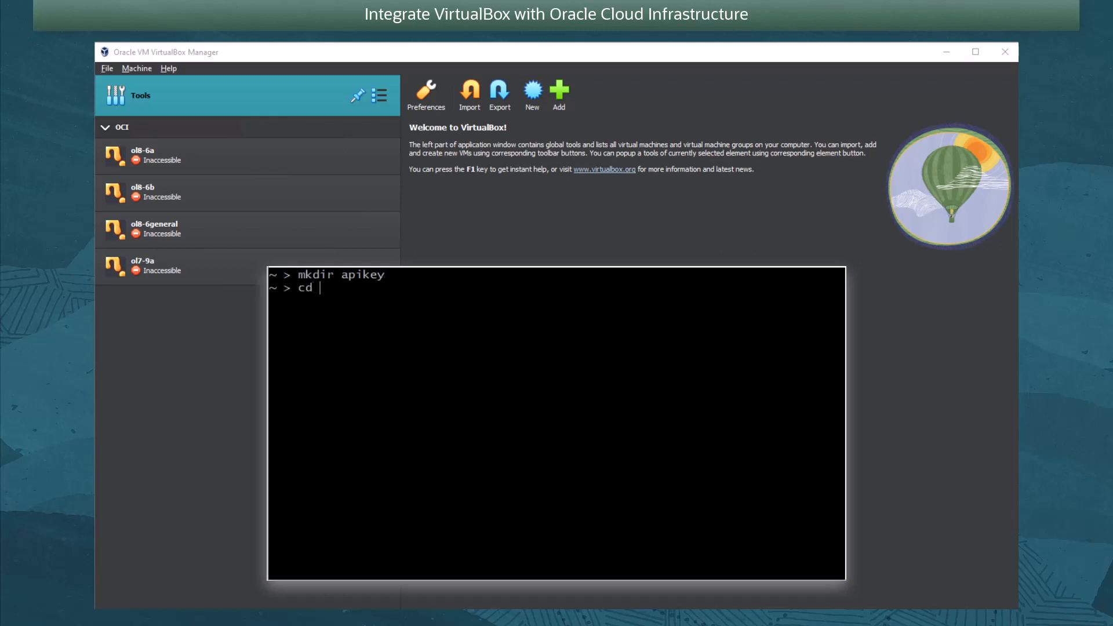
pyautogui.write('apikey')
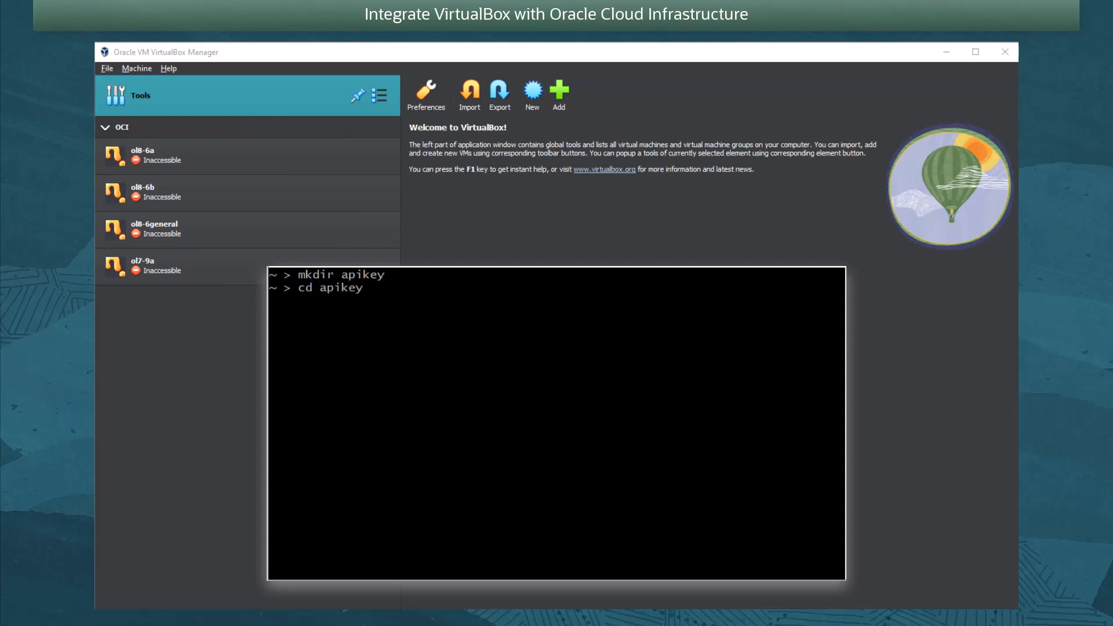
pyautogui.write('openssl genrsa -out oci-api-key.pem 2048')
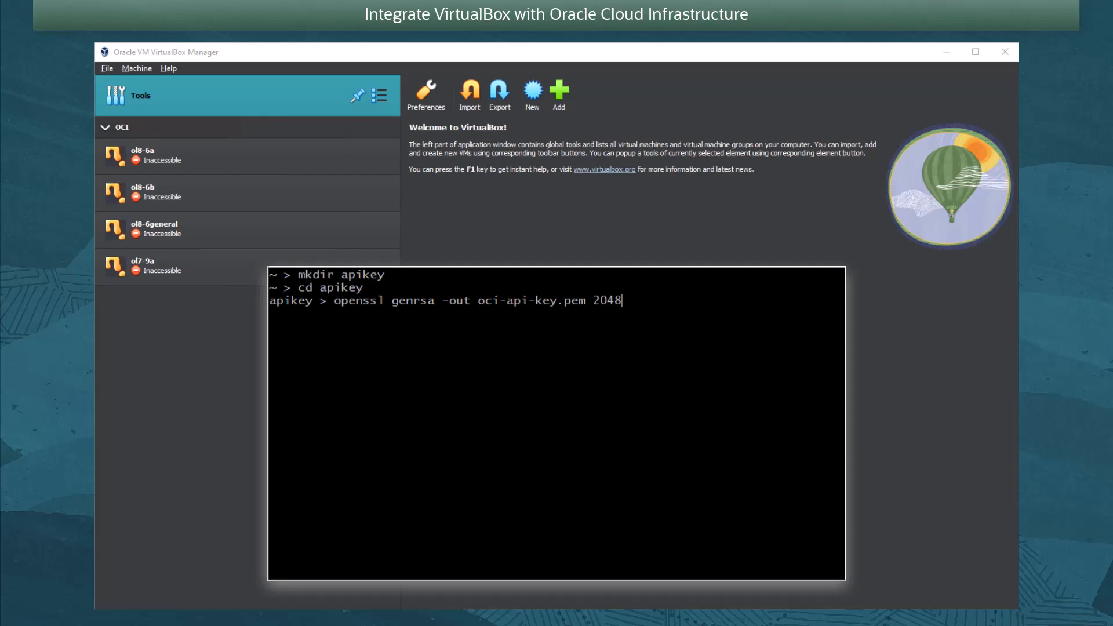
pyautogui.press('Return')
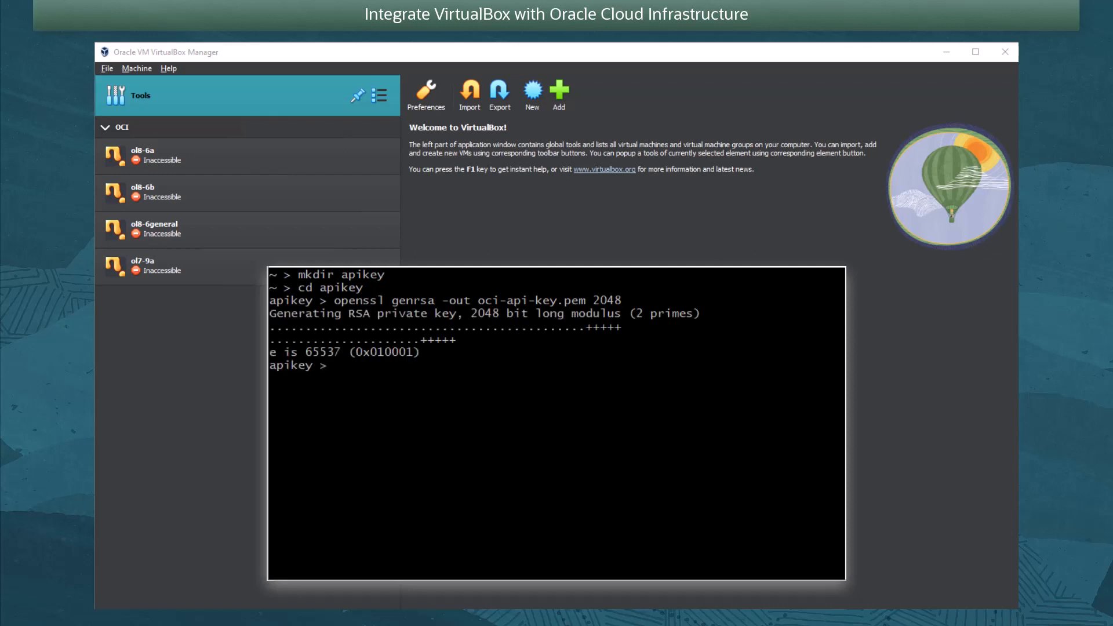
# Restrict oci-api-key.pem to chmod 600, export oci-api-key-public.pem with openssl rsa -pubout, and list both files
pyautogui.write('chmod 600 oci-api-key.pem')
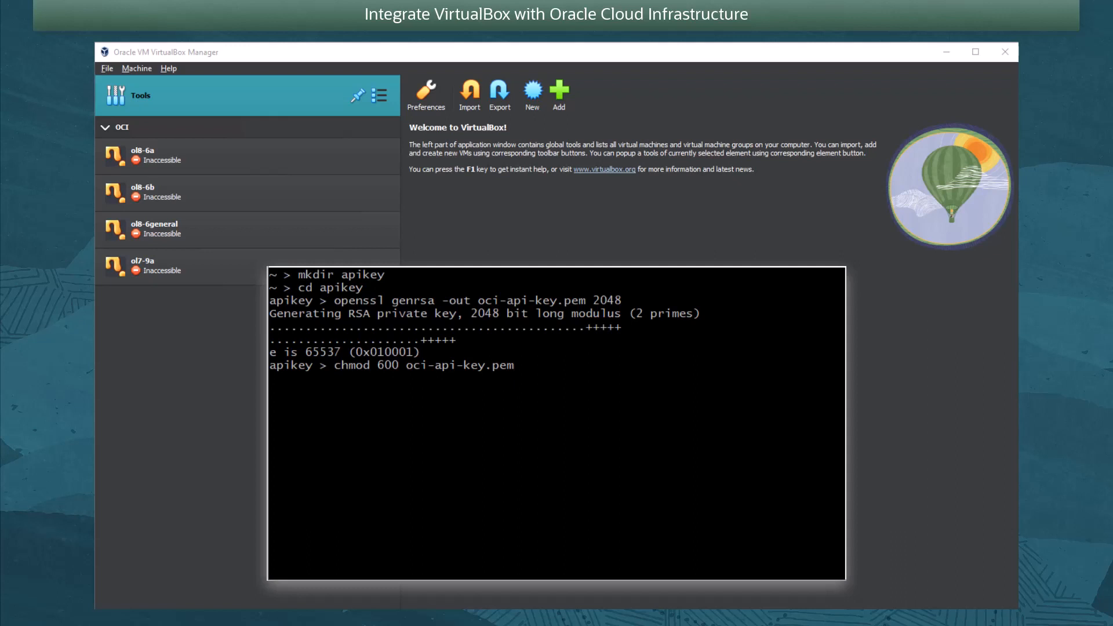
pyautogui.press('Return')
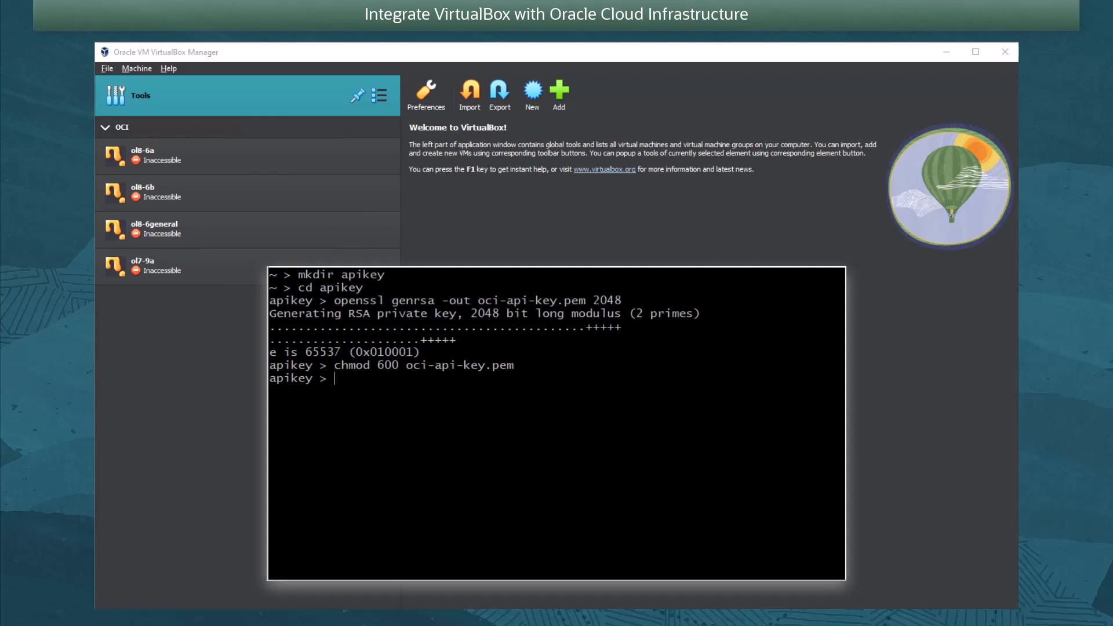
pyautogui.write('openssl rsa -pubout -in oci-api-key.pem -out oci-api-key-public.pem')
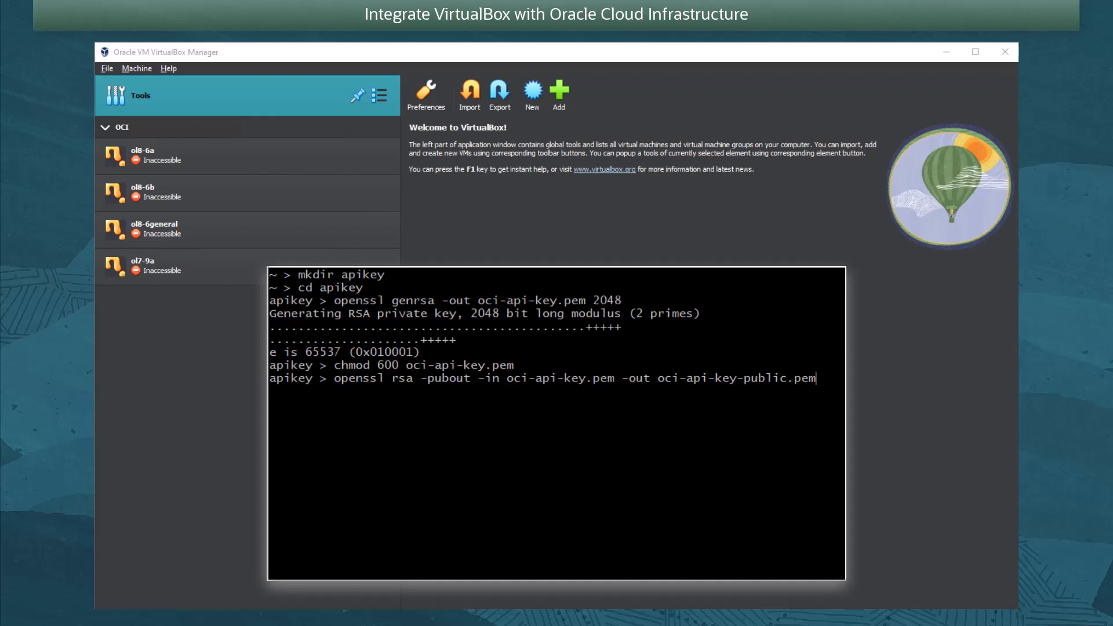
pyautogui.press('Return')
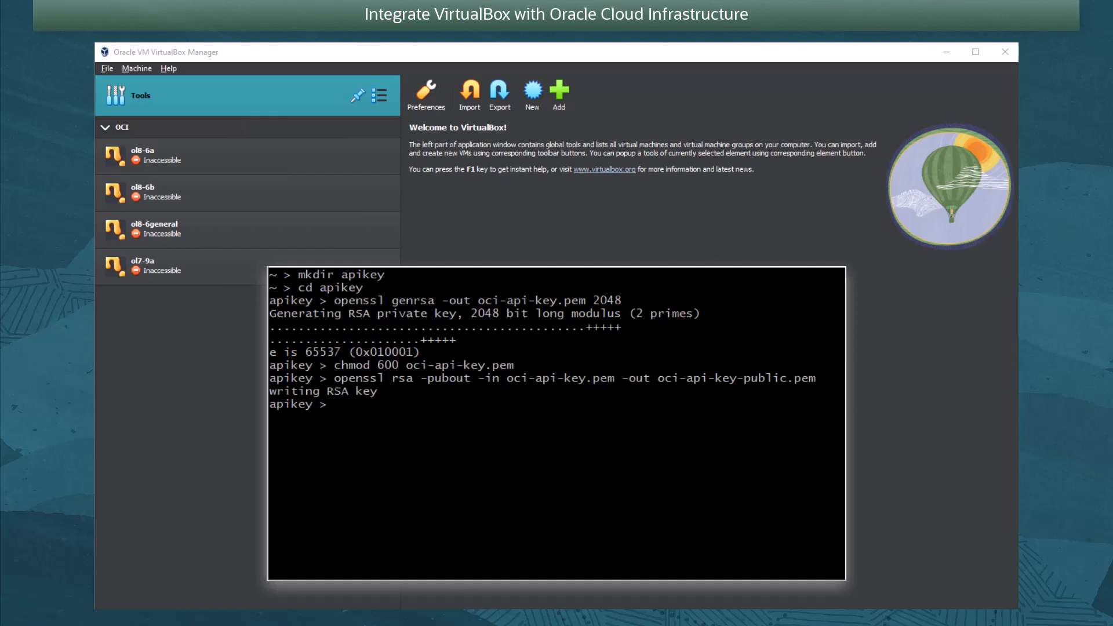
pyautogui.write('ls')
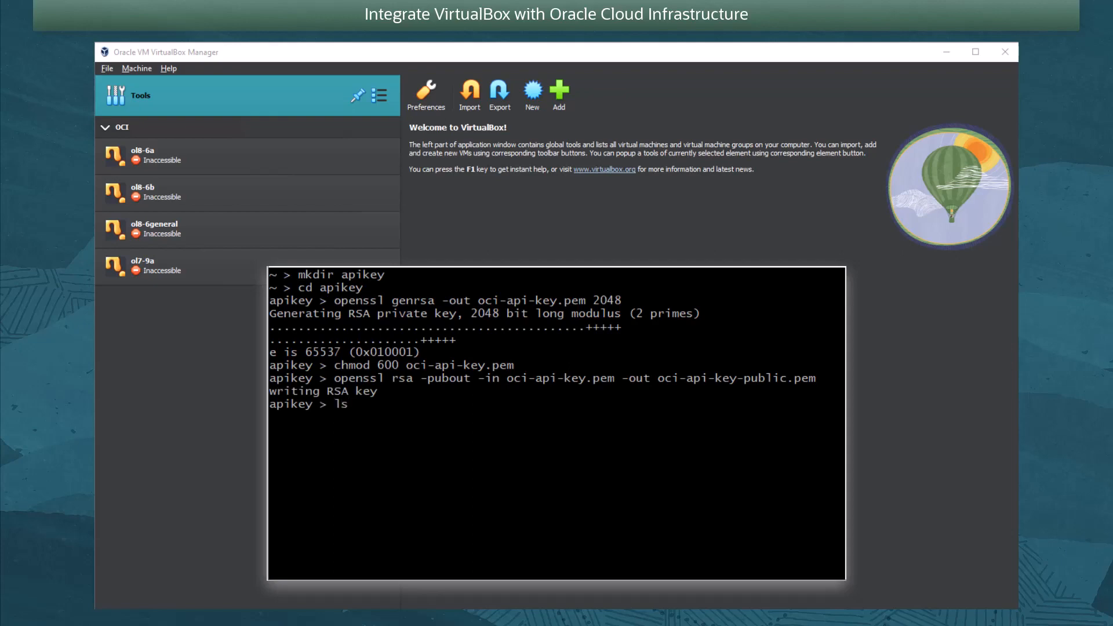
pyautogui.press('Return')
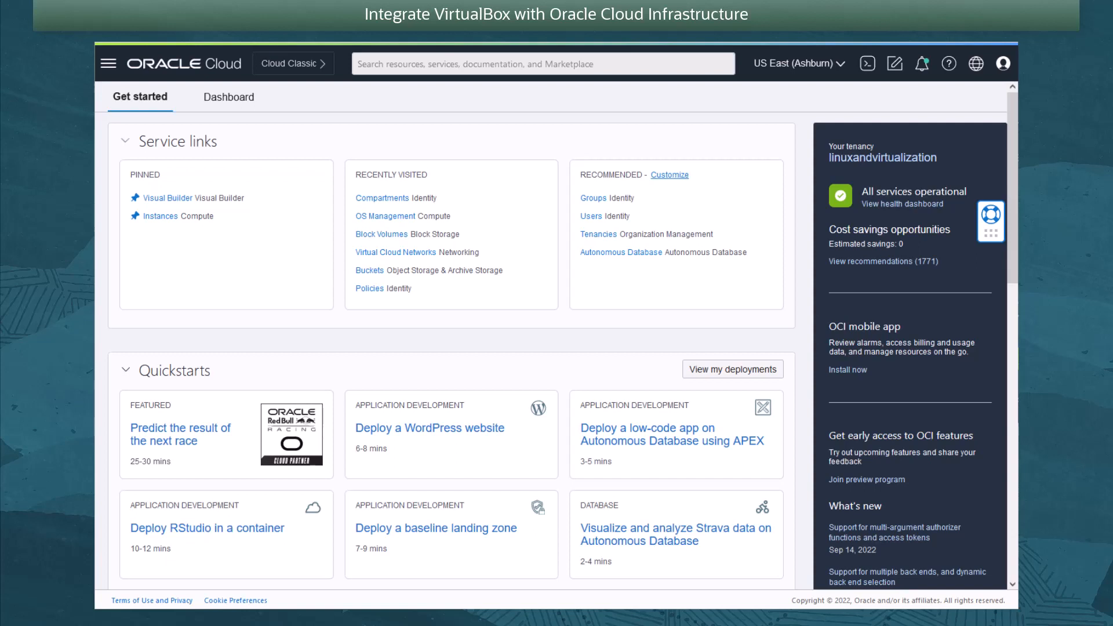
# From the profile menu reach the user's API Keys under Resources and start Add API Key
pyautogui.click(1002, 63)
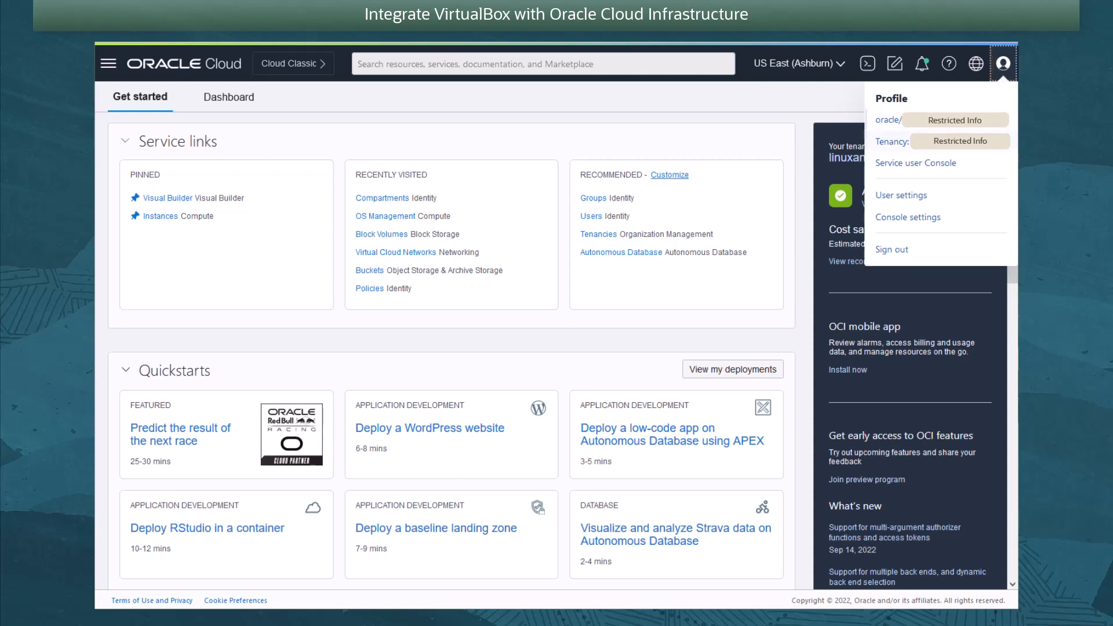
pyautogui.click(900, 195)
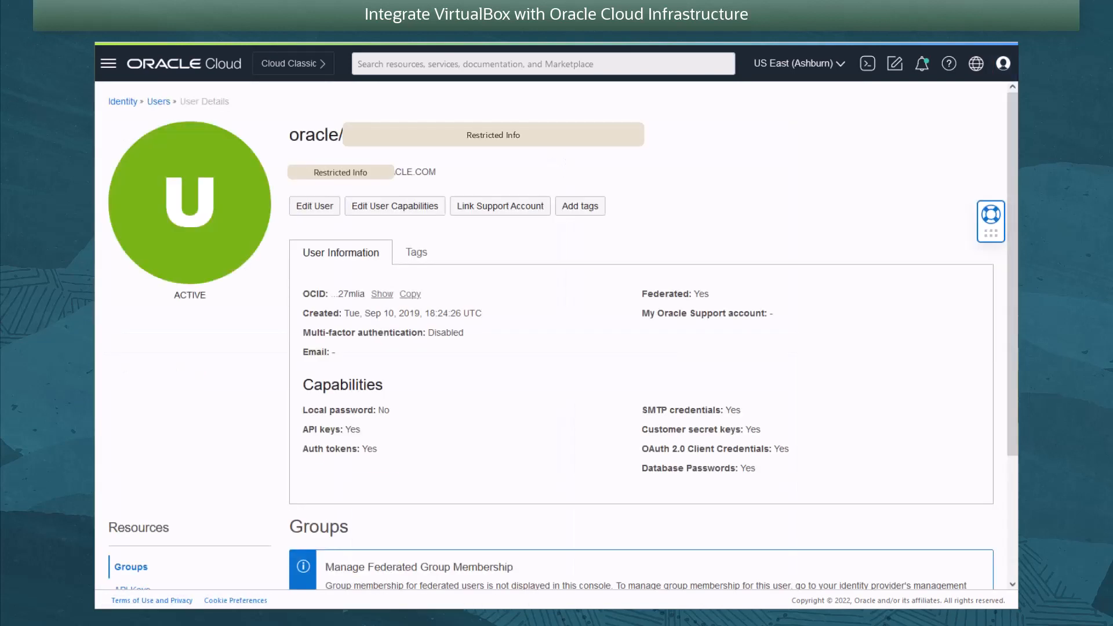
pyautogui.scroll(-3)
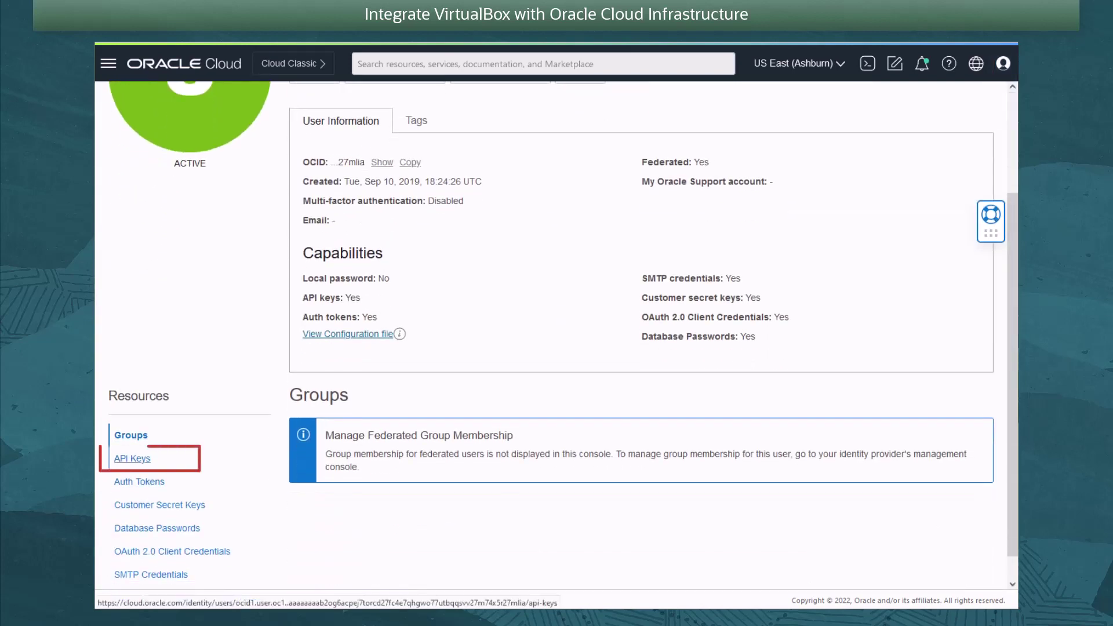
pyautogui.click(132, 458)
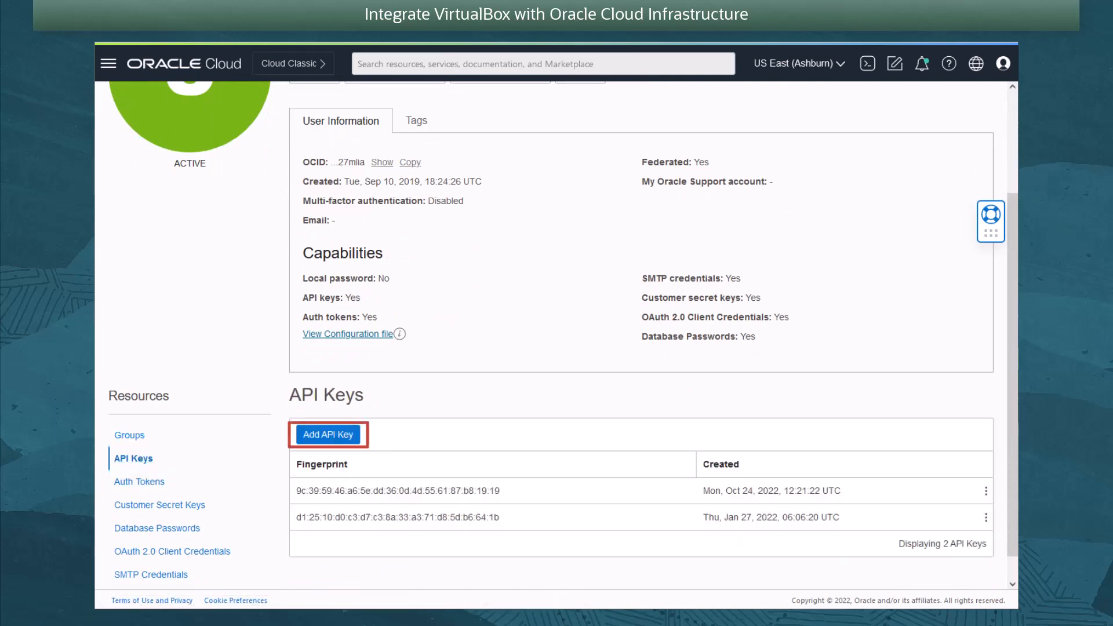
pyautogui.click(327, 434)
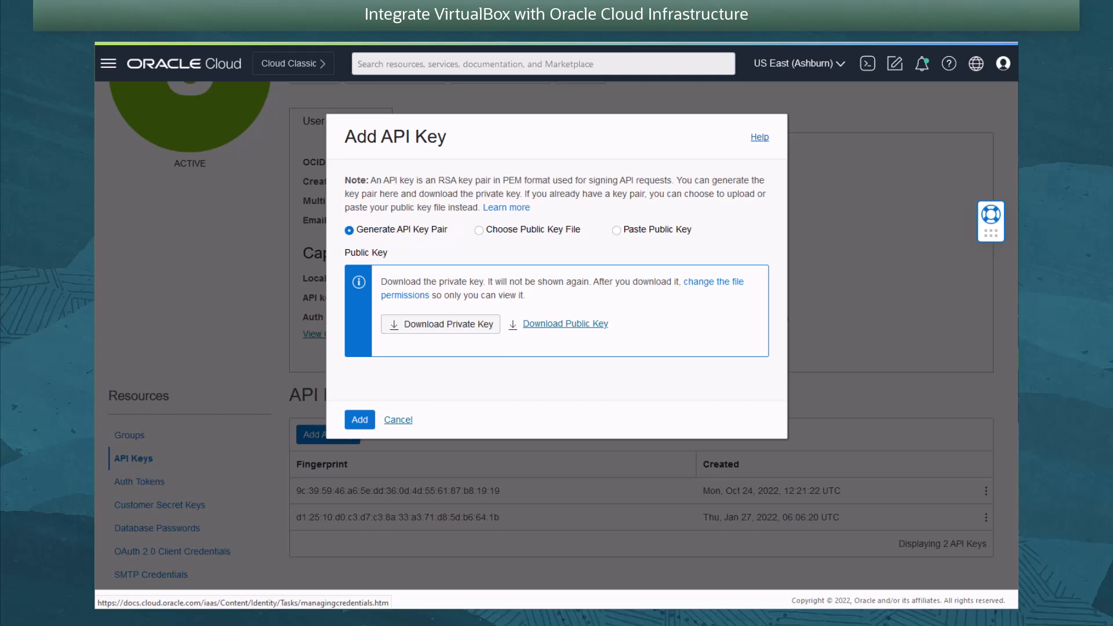
pyautogui.moveTo(529, 230)
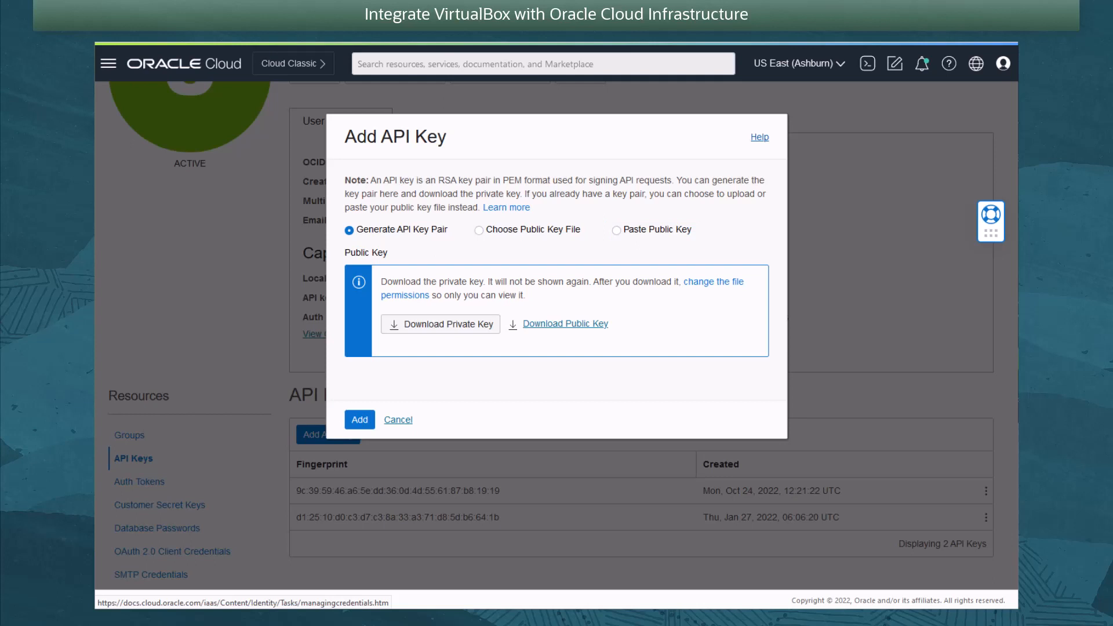
# Upload oci-api-key-public.pem from C:\apikey via Choose Public Key File and add it as the user's API key
pyautogui.click(478, 230)
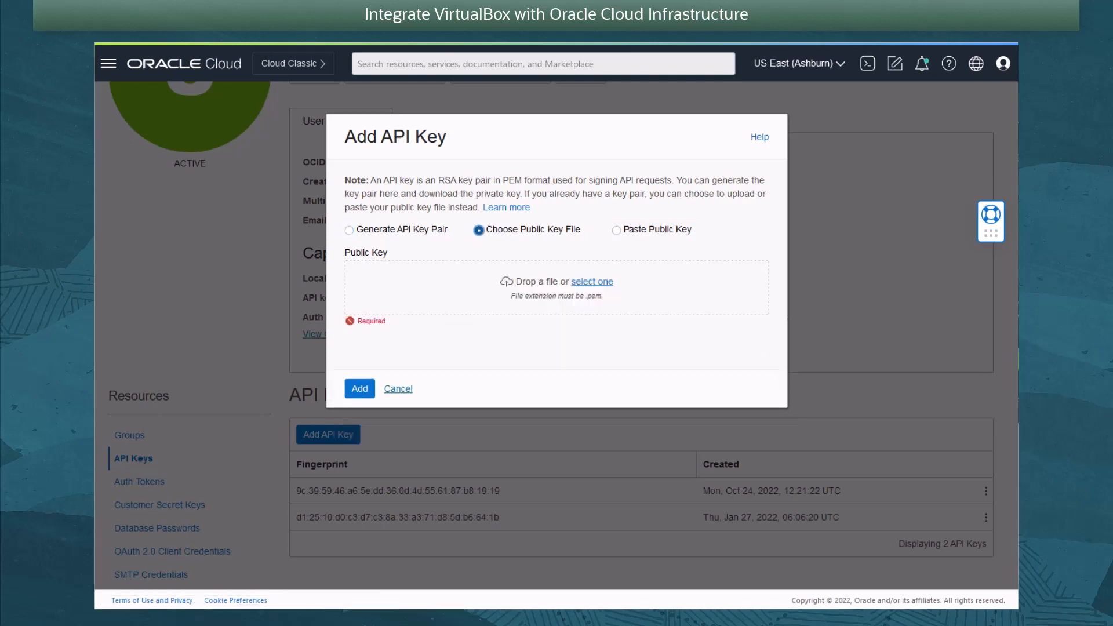
pyautogui.click(591, 280)
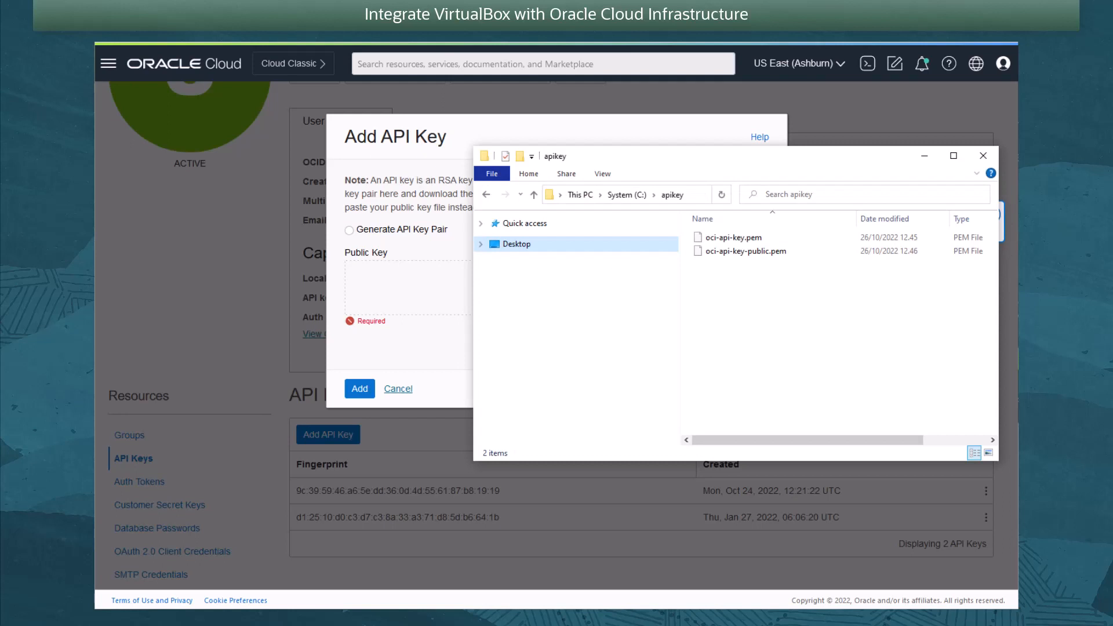
pyautogui.moveTo(745, 250)
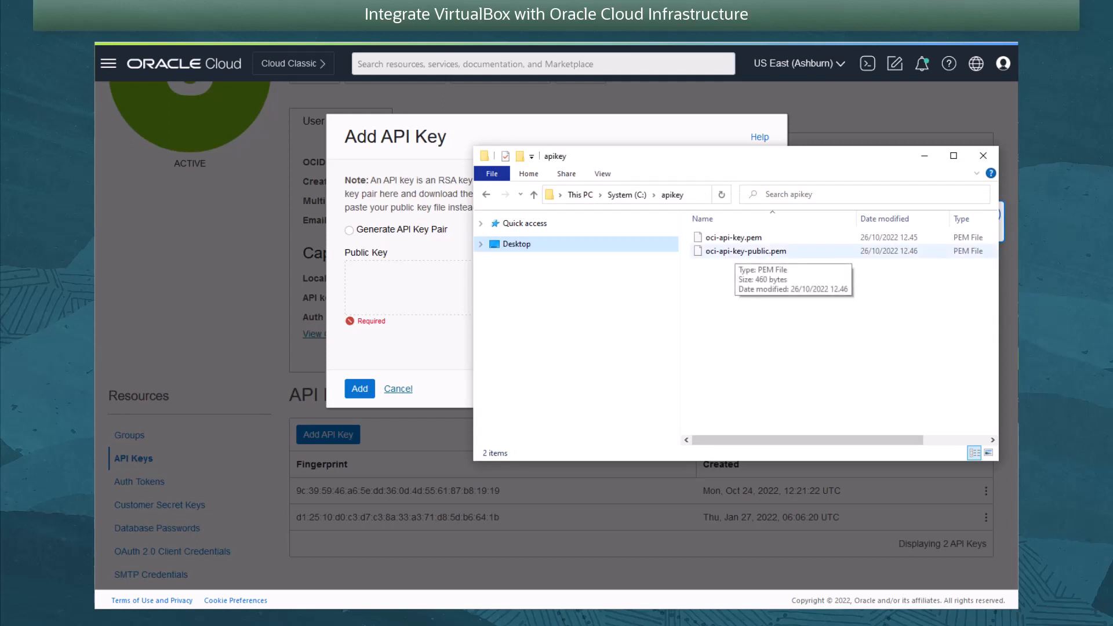
pyautogui.click(744, 250)
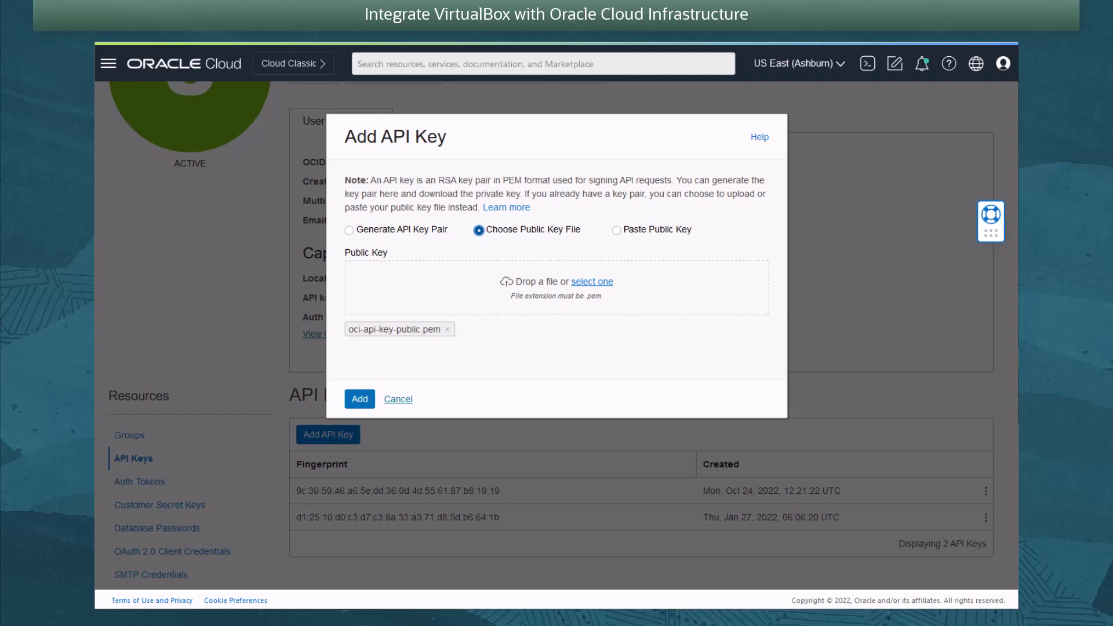
pyautogui.click(359, 397)
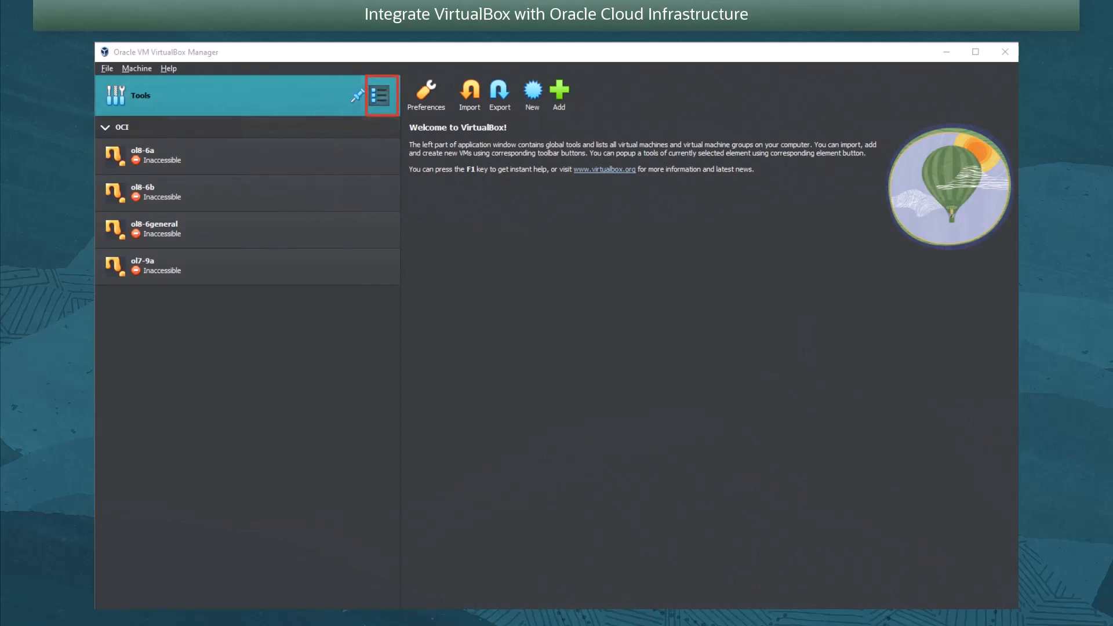
# Switch the Tools page to Cloud, listing the Oracle Cloud Infrastructure provider and its OCI profile
pyautogui.click(379, 95)
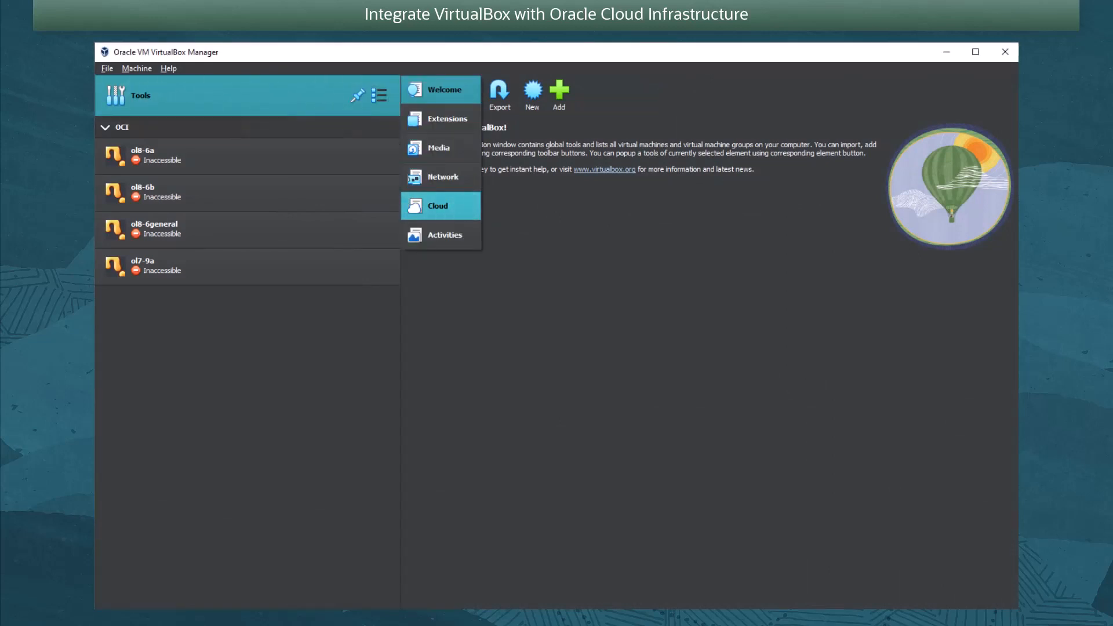
pyautogui.click(438, 206)
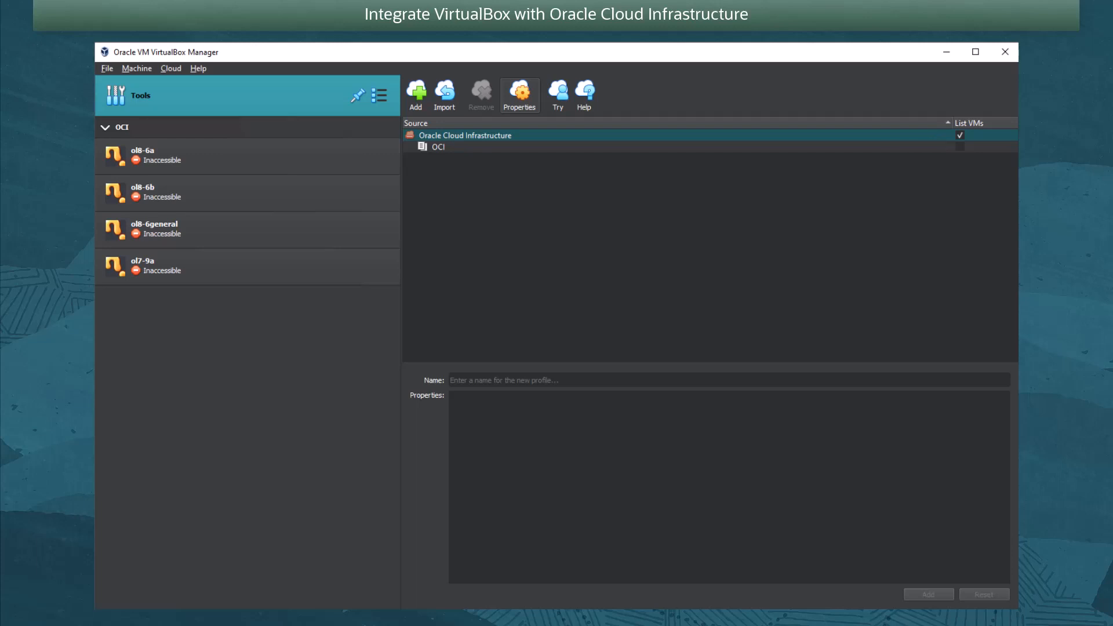
# Add a new Oracle Cloud Infrastructure profile and name it OCIAPI
pyautogui.click(415, 90)
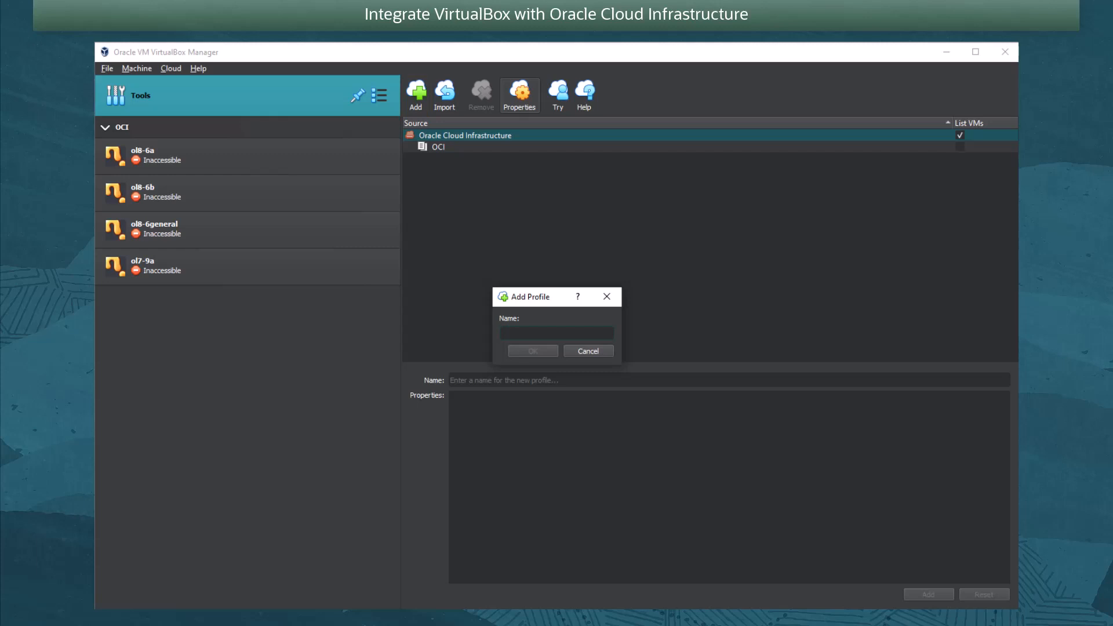
pyautogui.write('OCIA')
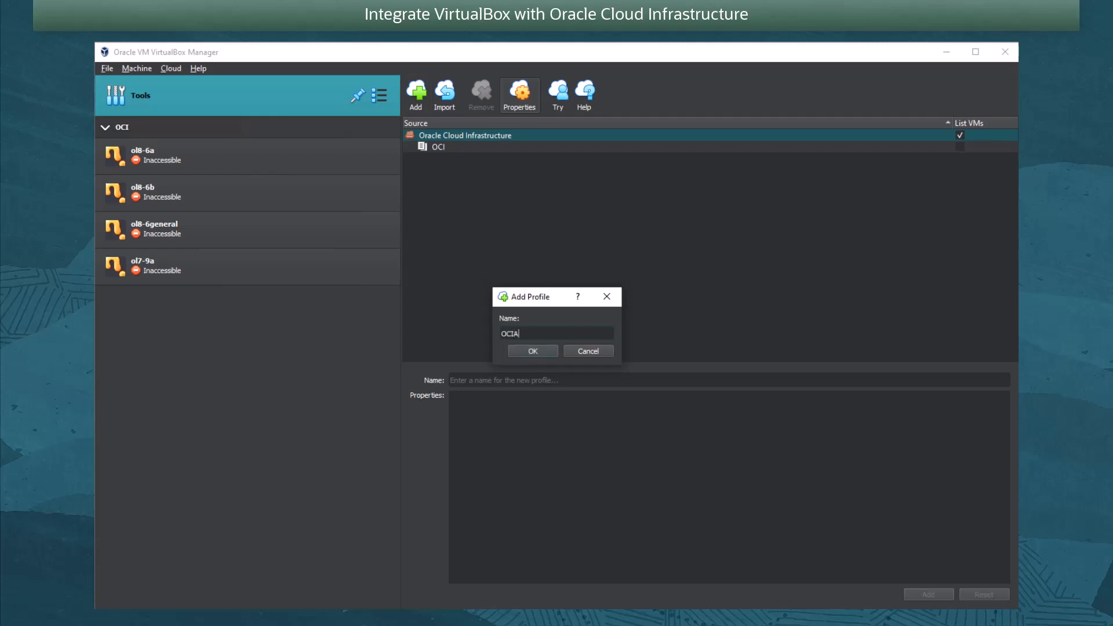
pyautogui.write('PI')
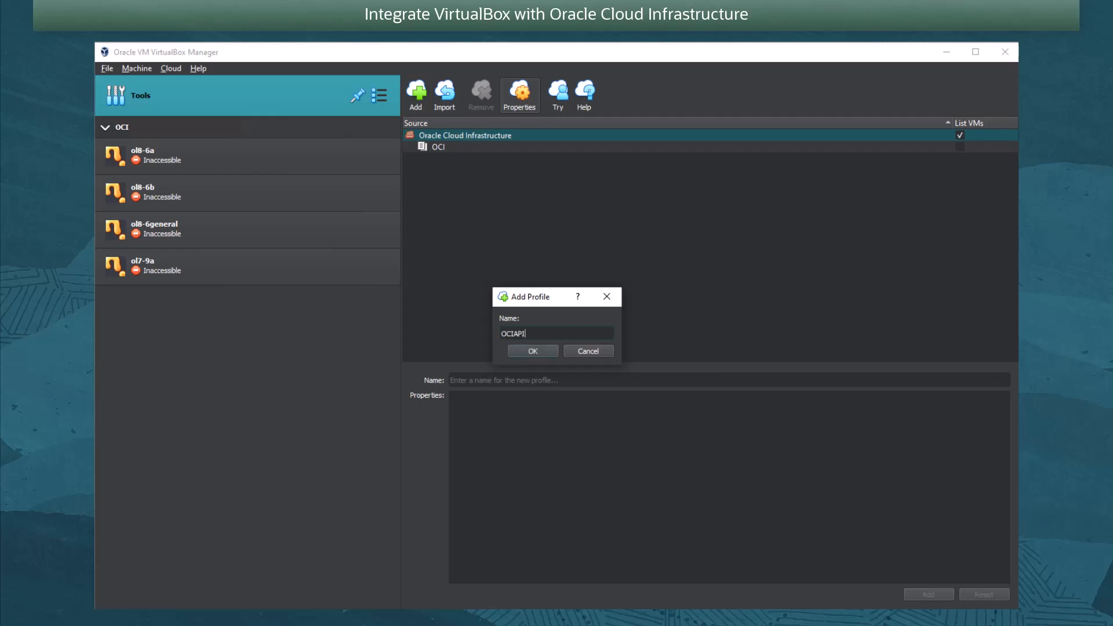
pyautogui.click(532, 350)
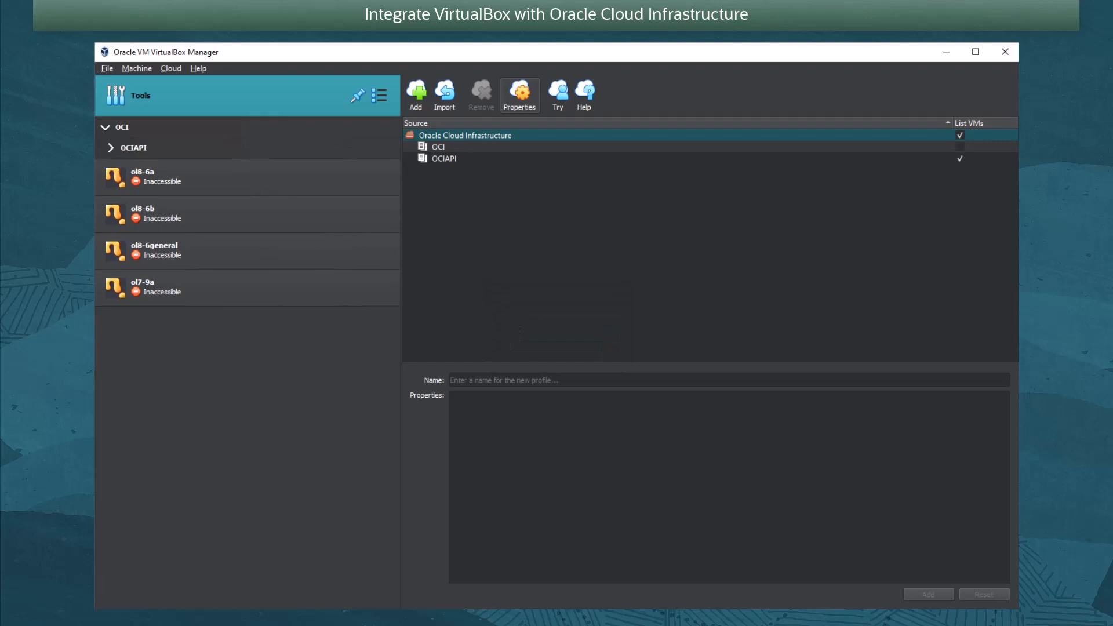
# Select OCIAPI and paste the user OCID and tenancy OCID into its user and tenancy properties
pyautogui.click(444, 159)
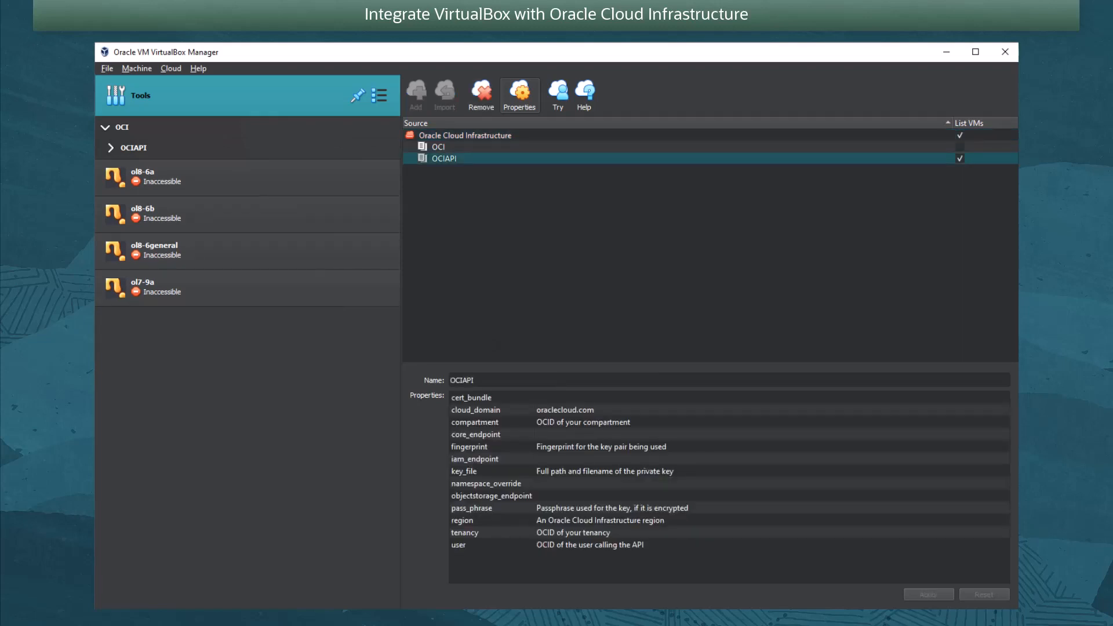
pyautogui.click(639, 545)
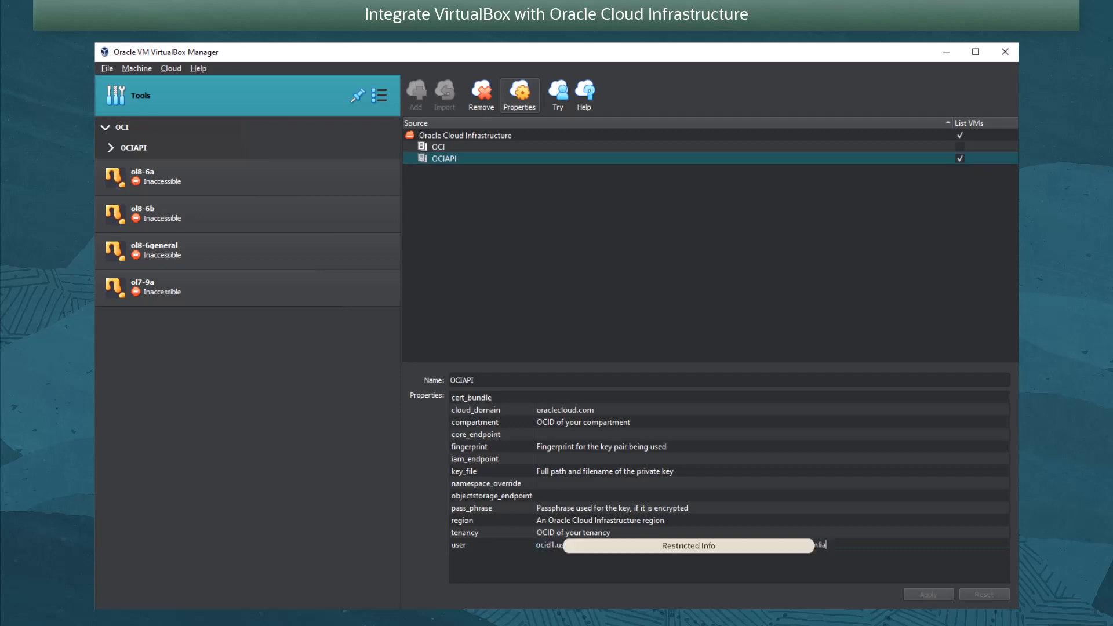
pyautogui.click(571, 532)
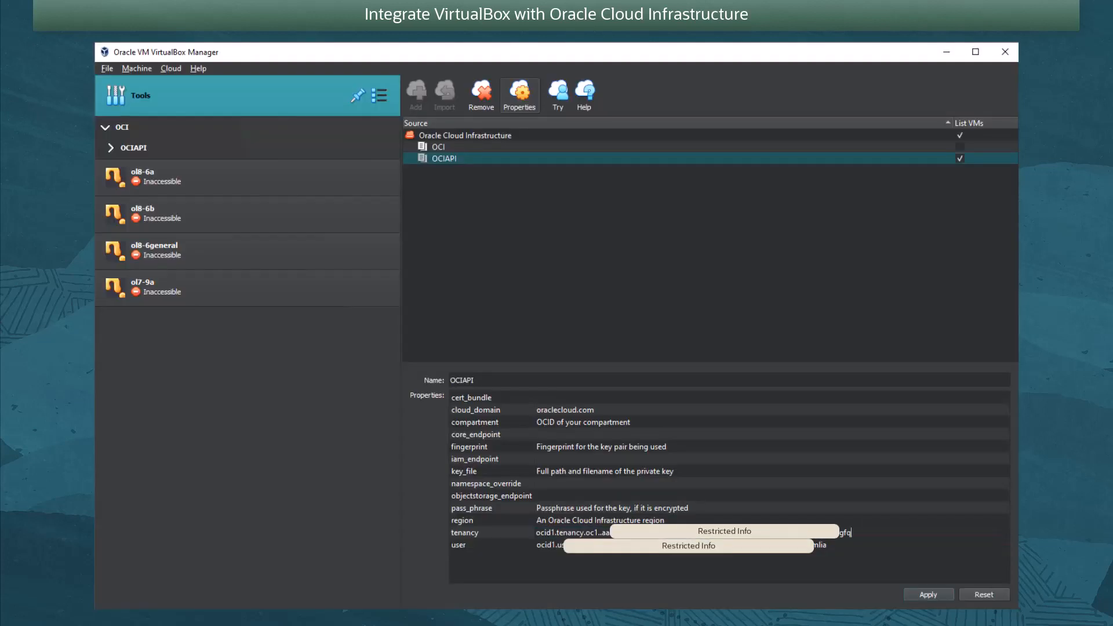
# Using the OCI configuration preview, set region to us-ashburn-1 and paste the API key fingerprint
pyautogui.click(599, 520)
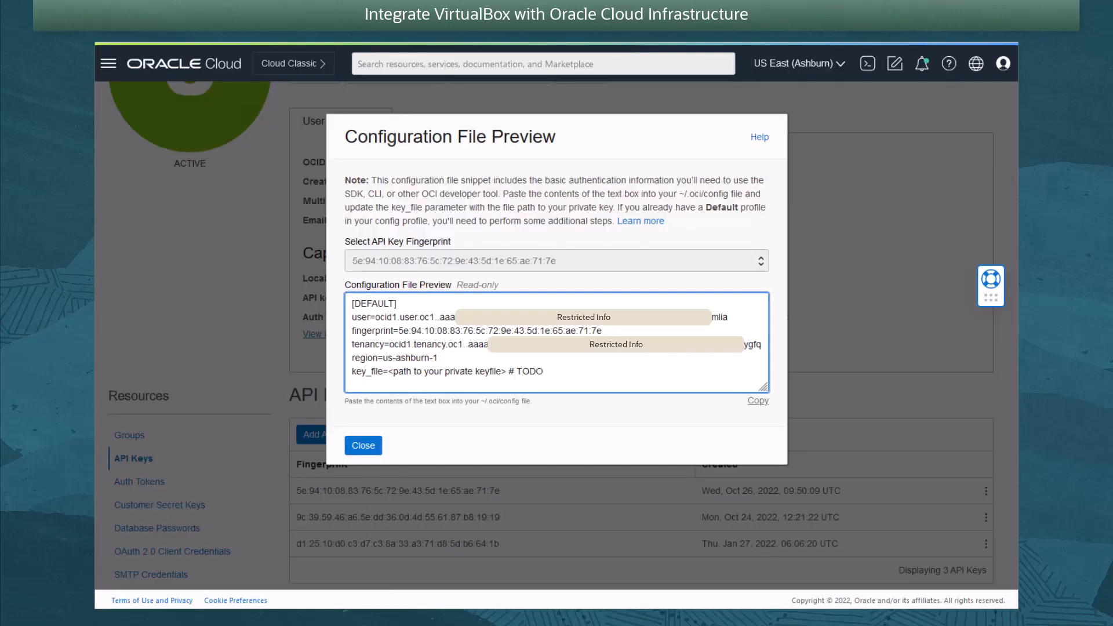
pyautogui.doubleClick(410, 357)
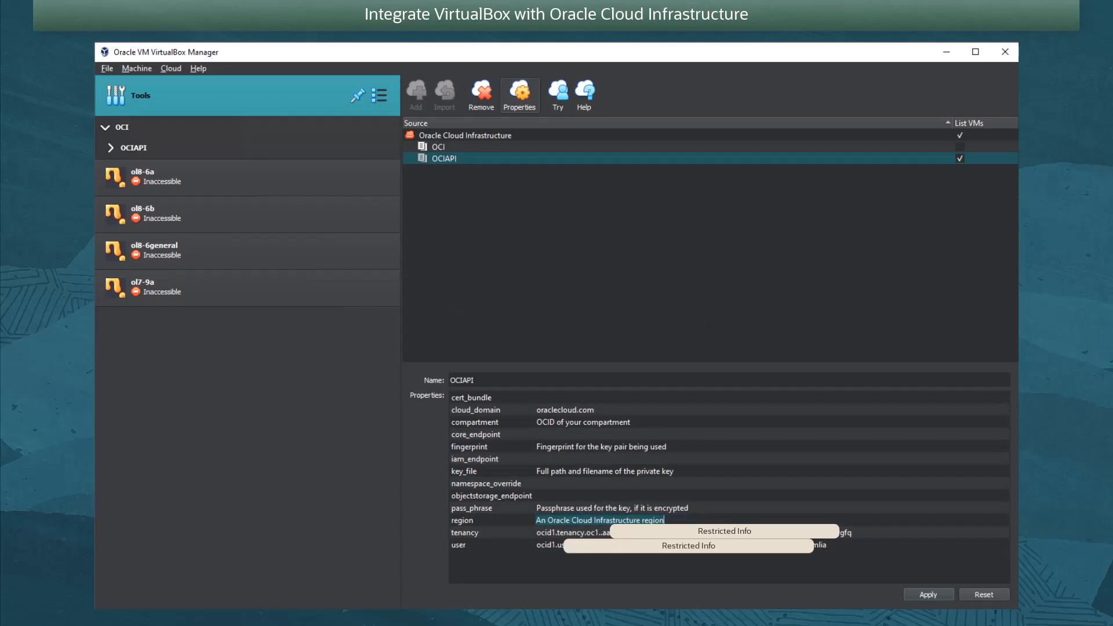
pyautogui.write('us-ashburn-1')
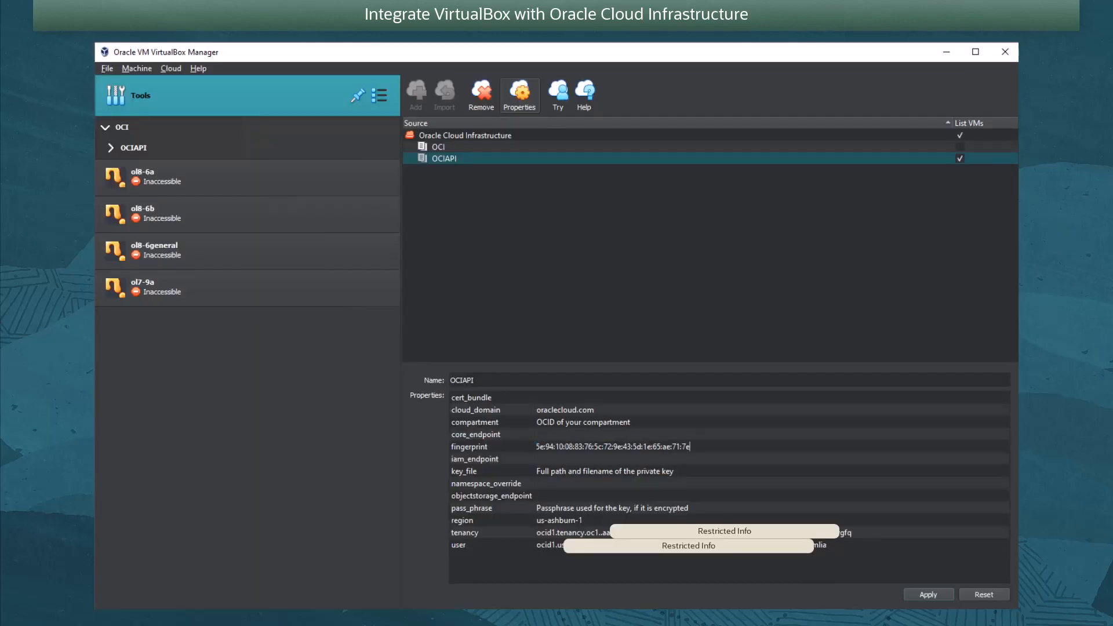
# After checking the key name in File Explorer, set key_file to c:\apikey\oci-api-key.pem
pyautogui.click(603, 471)
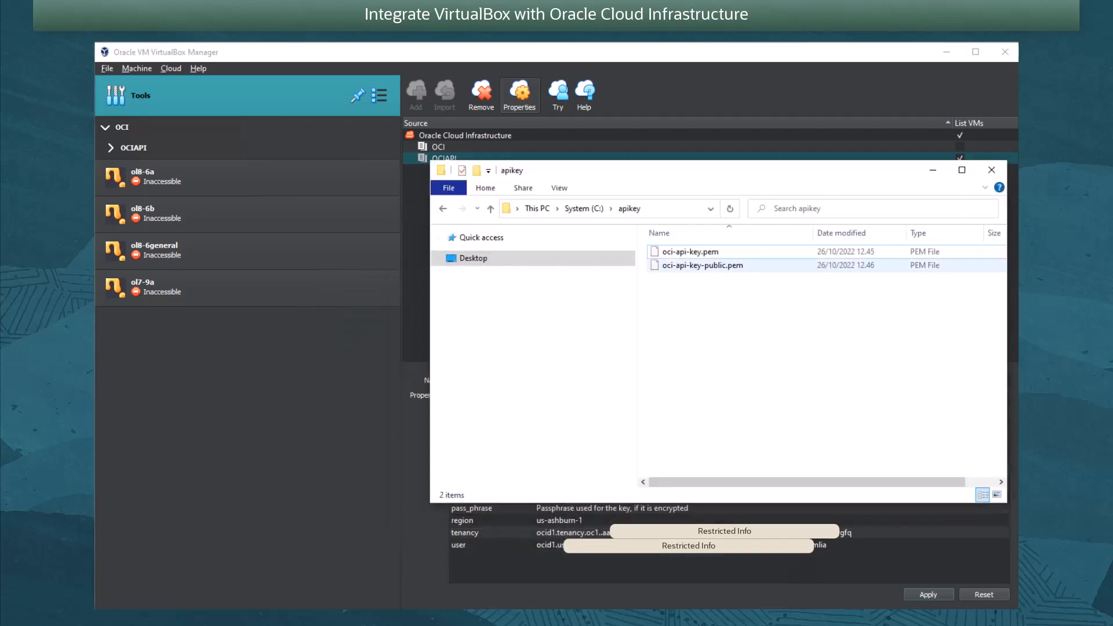
pyautogui.click(688, 252)
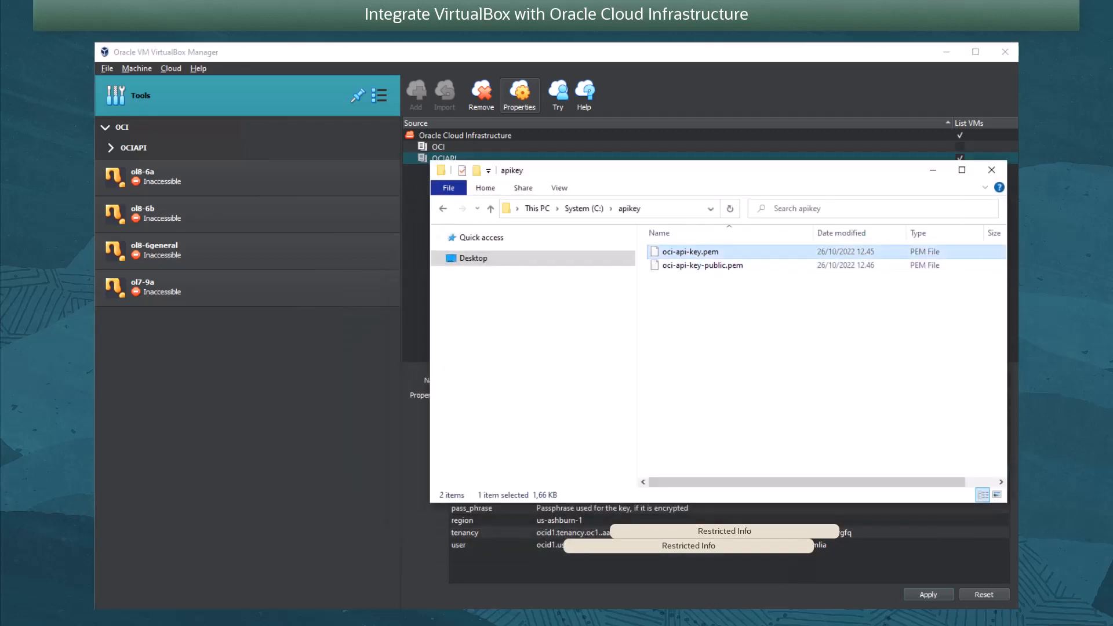
pyautogui.doubleClick(688, 252)
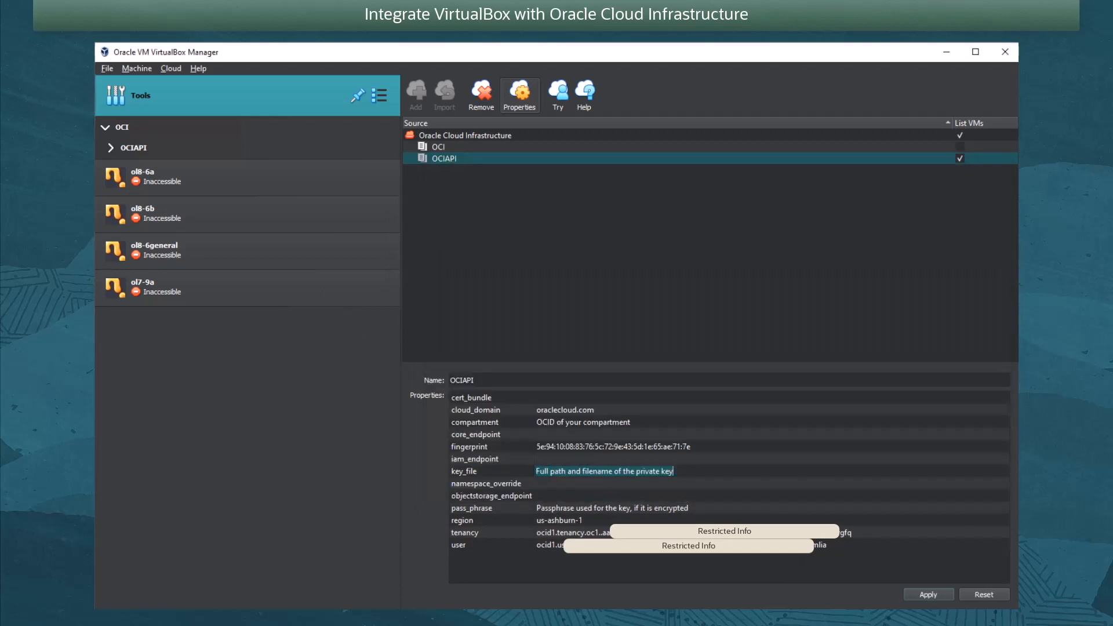
pyautogui.write('c:\\')
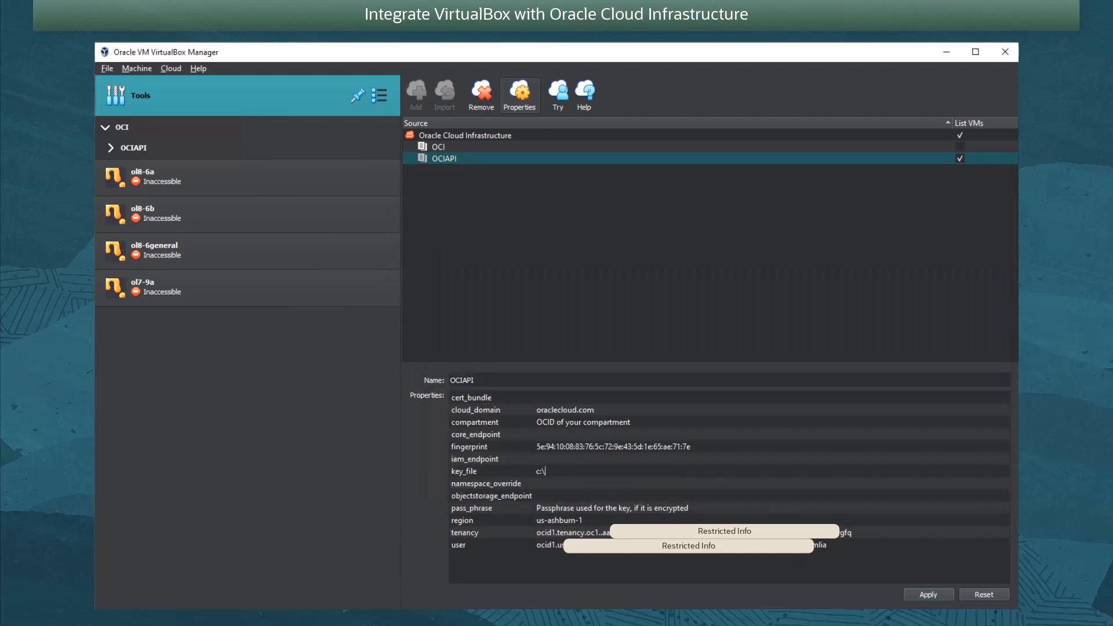
pyautogui.write('apikey')
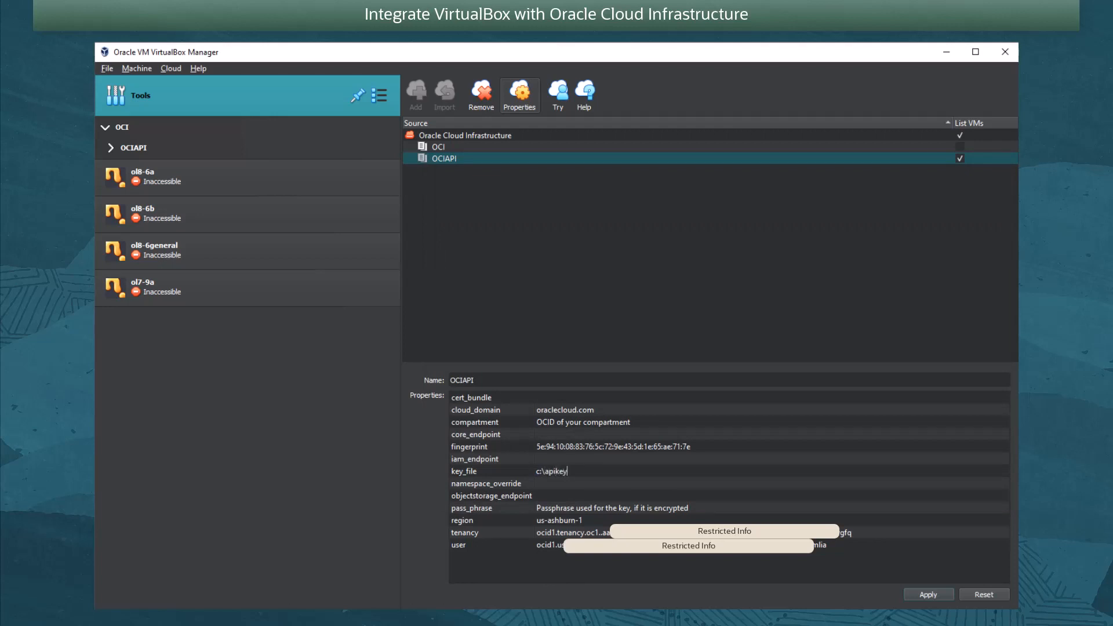
pyautogui.write('\\oci-api-key.pem')
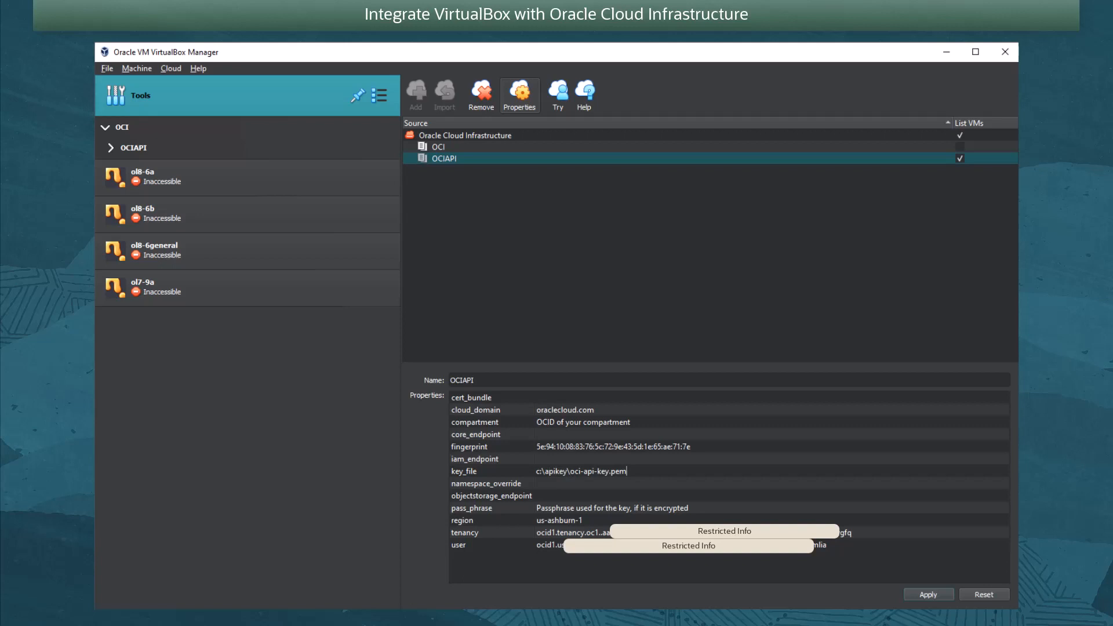
# Back in the OCI Console, close the Configuration File Preview and open the main navigation menu
pyautogui.click(582, 422)
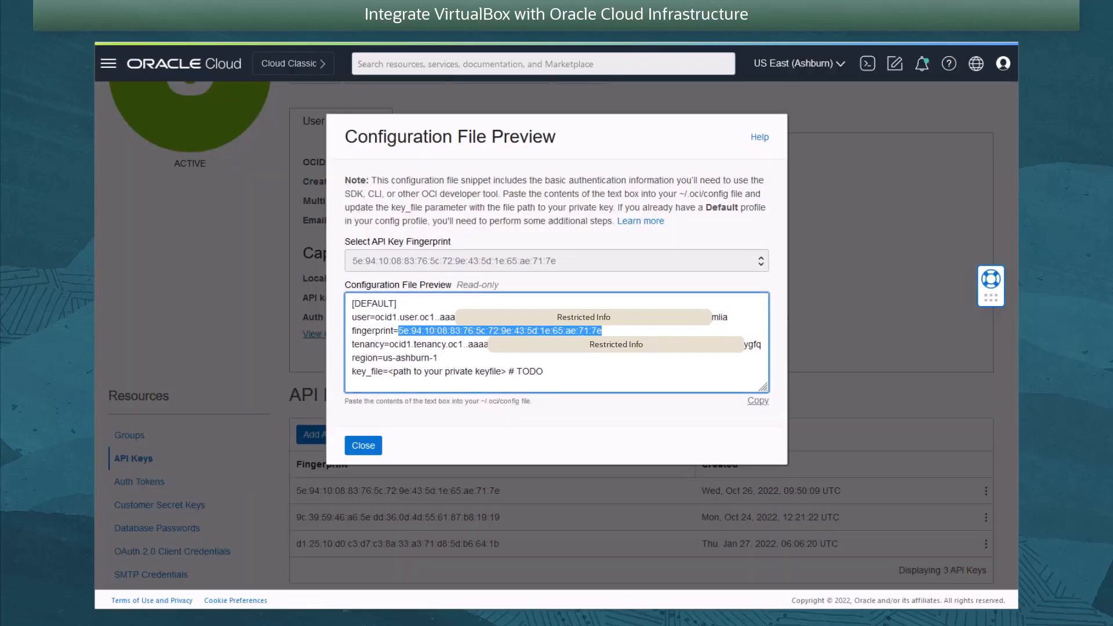
pyautogui.click(363, 445)
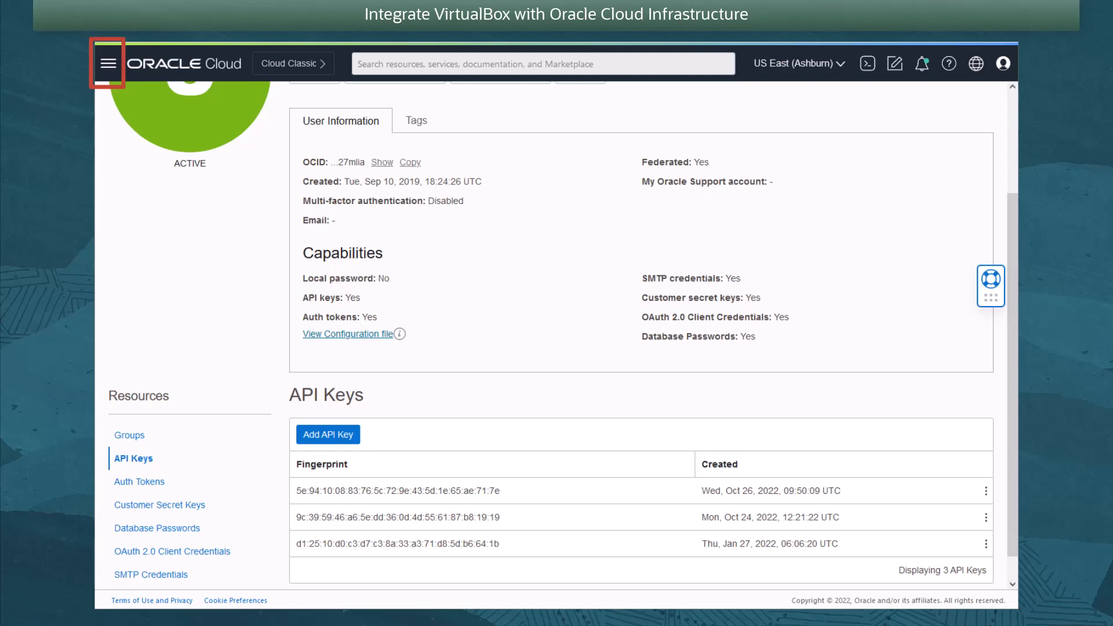
pyautogui.click(107, 63)
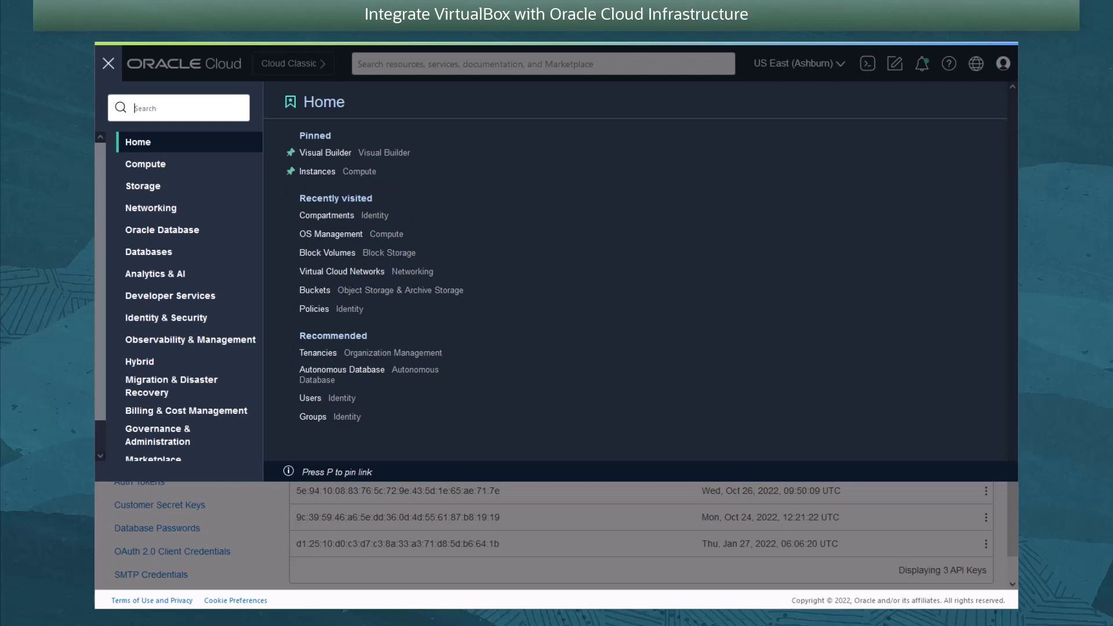
pyautogui.moveTo(143, 186)
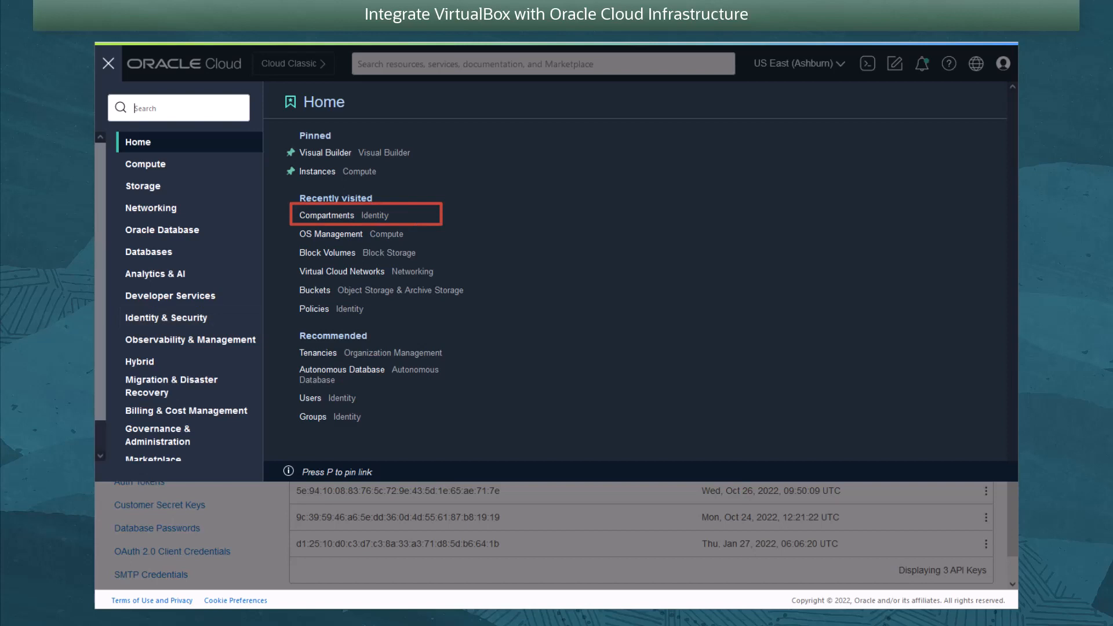
# Locate the virtdoc compartment on page 2 of Compartments and copy its full OCID
pyautogui.click(327, 216)
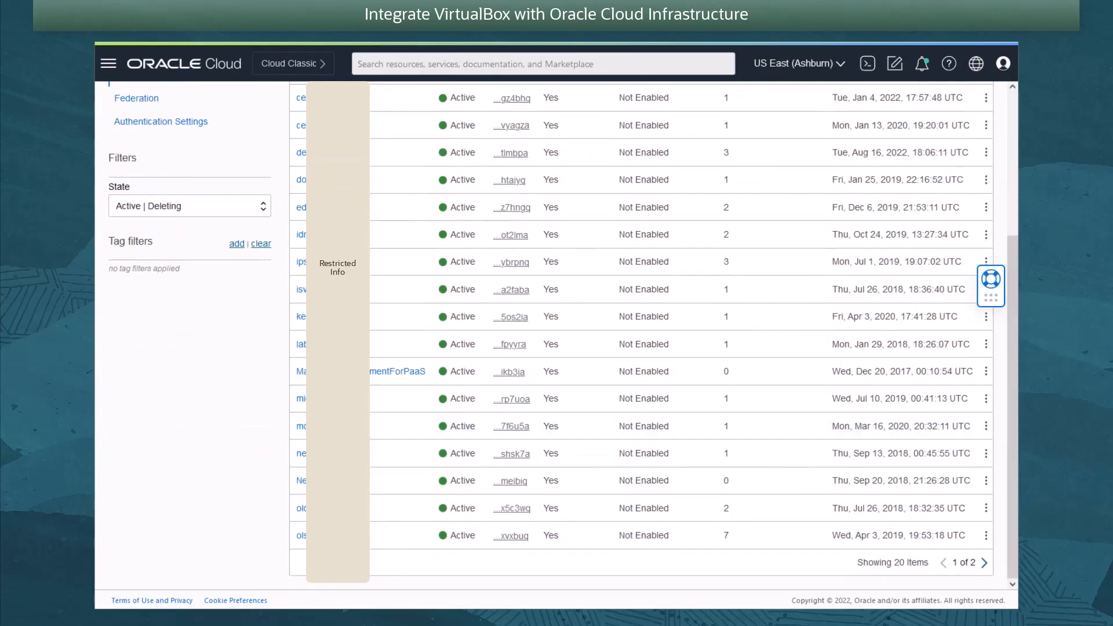
pyautogui.click(984, 562)
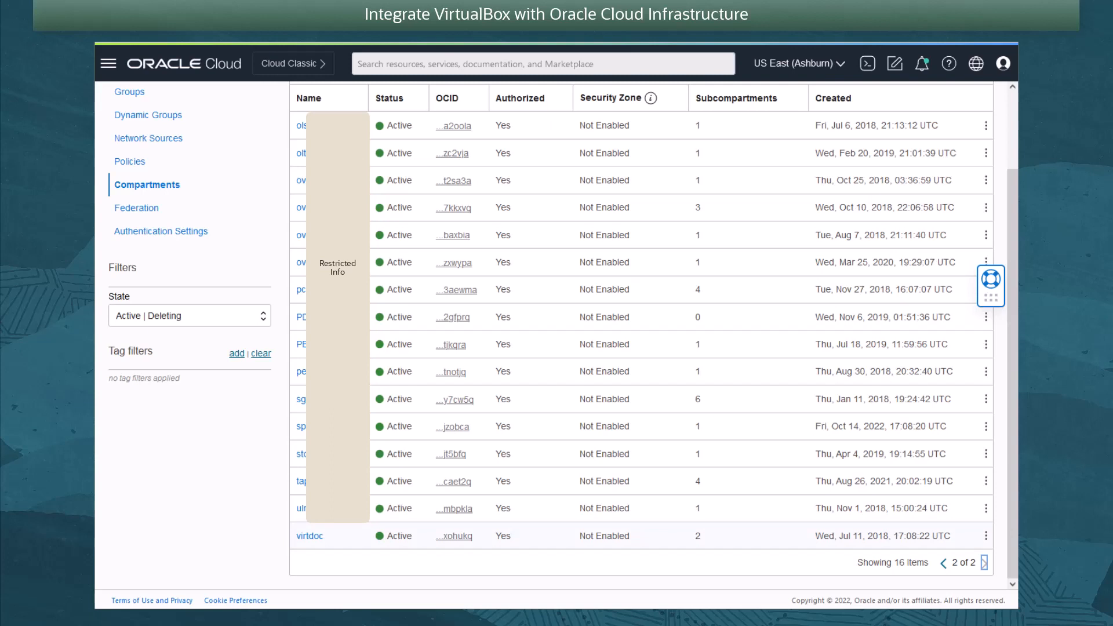
pyautogui.click(309, 536)
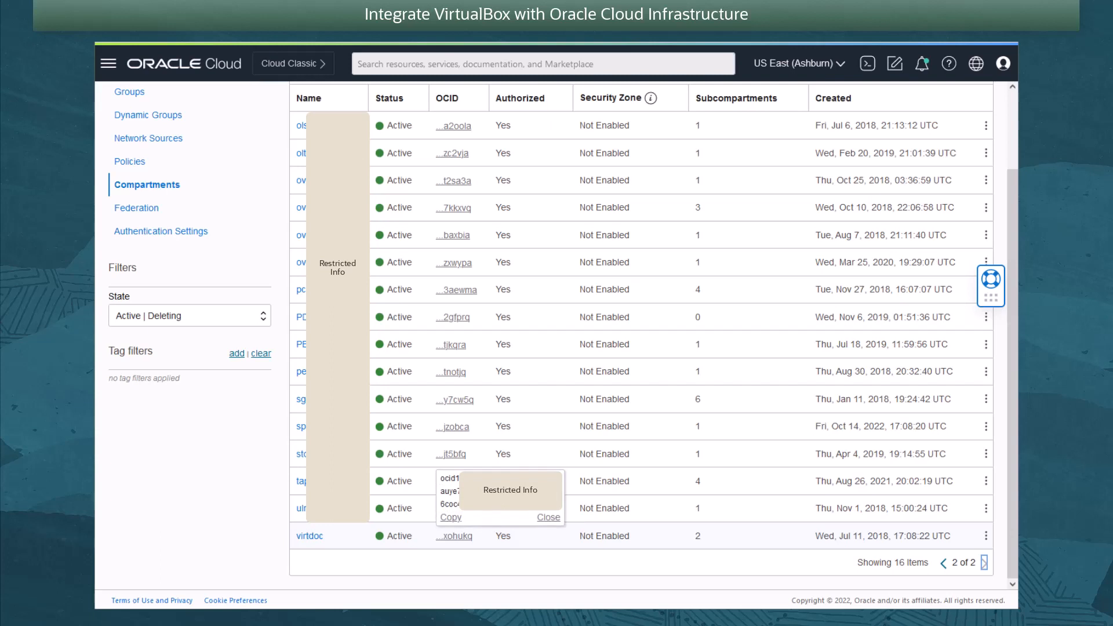
pyautogui.click(450, 517)
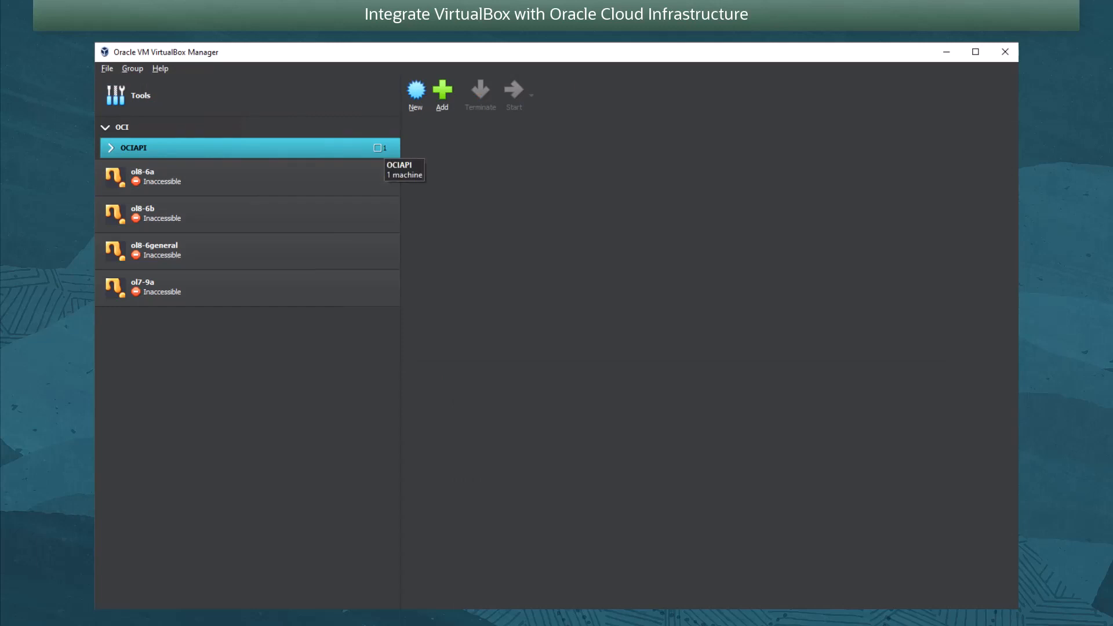
pyautogui.moveTo(415, 90)
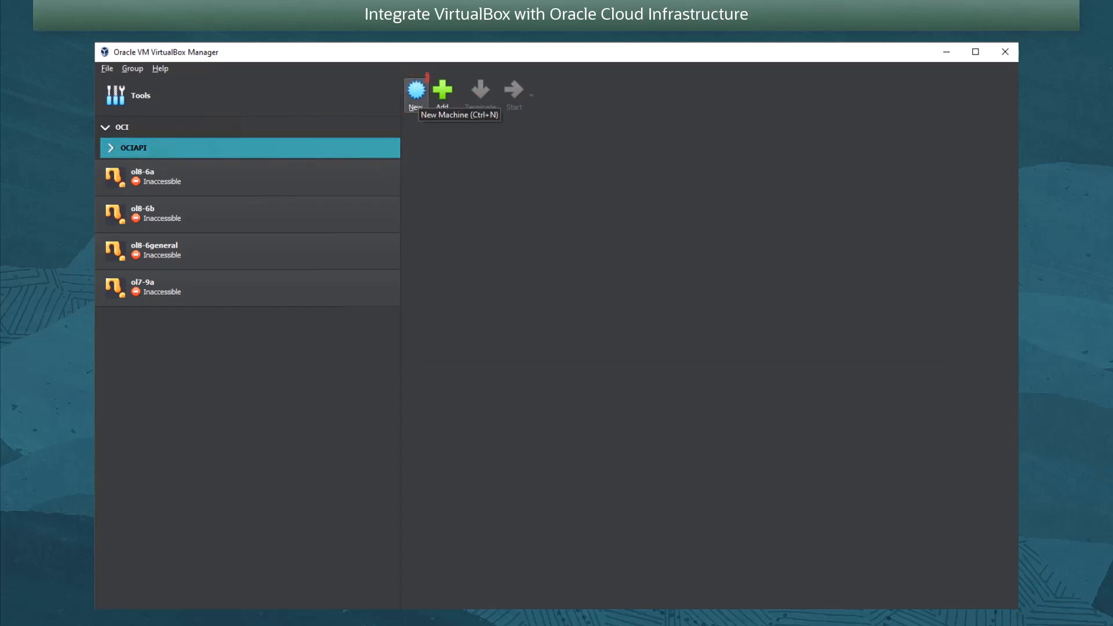
pyautogui.moveTo(442, 90)
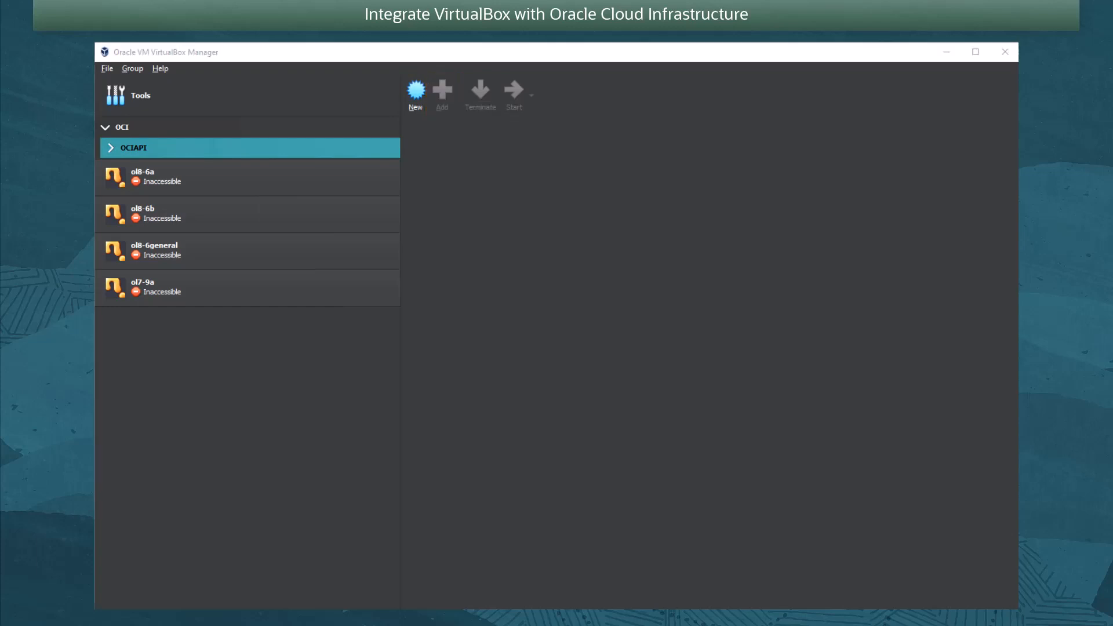
# Start Add Cloud Virtual Machine with profile OCIAPI and refresh to list its instances
pyautogui.click(442, 91)
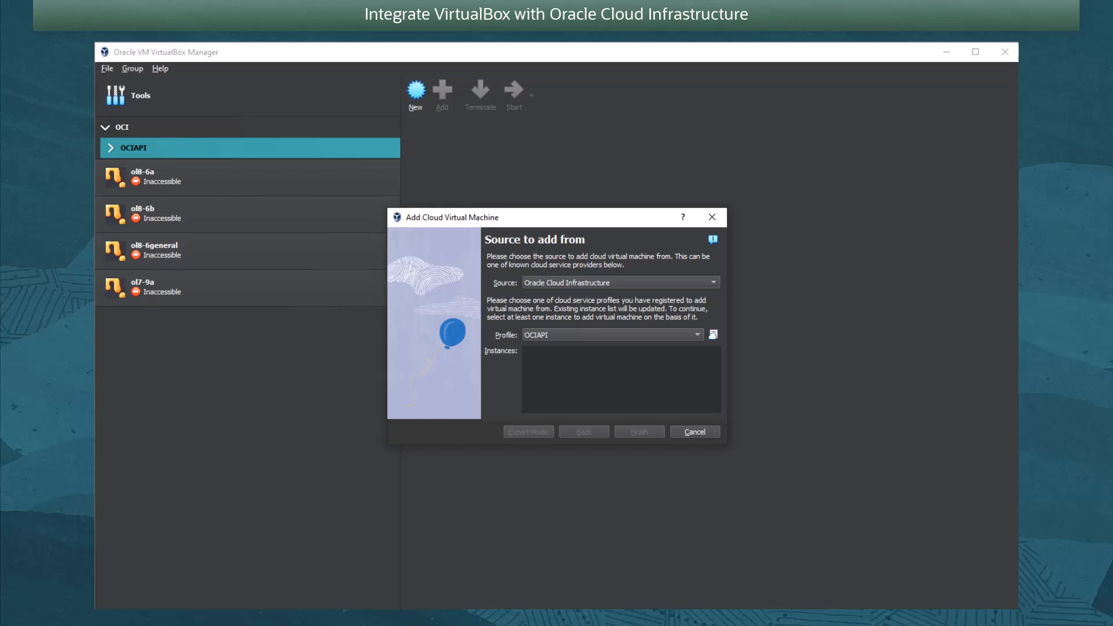
pyautogui.click(714, 334)
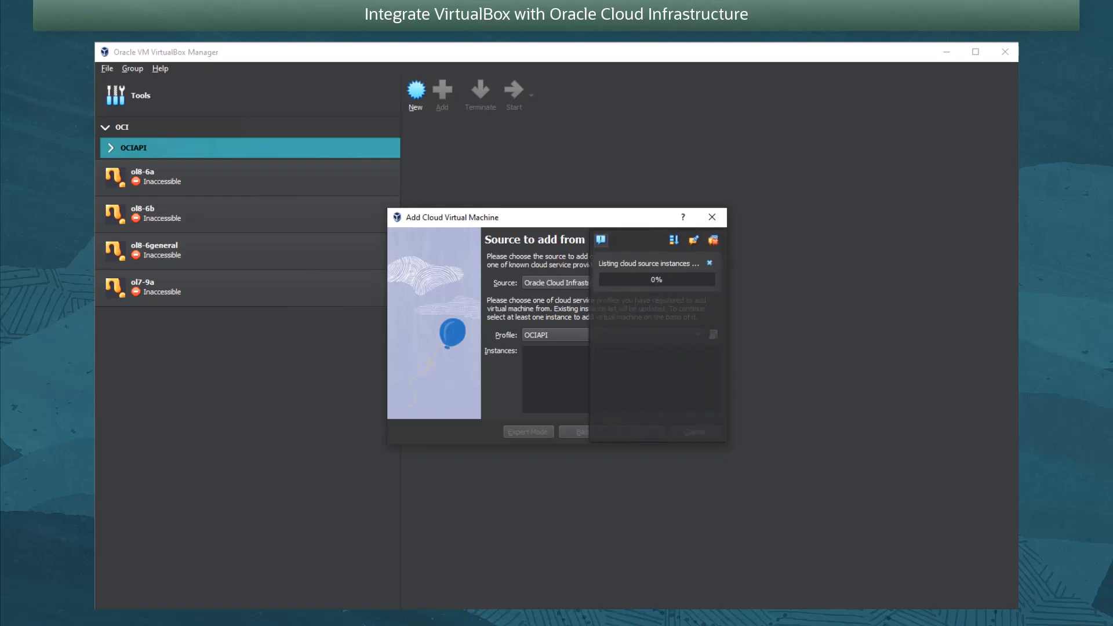